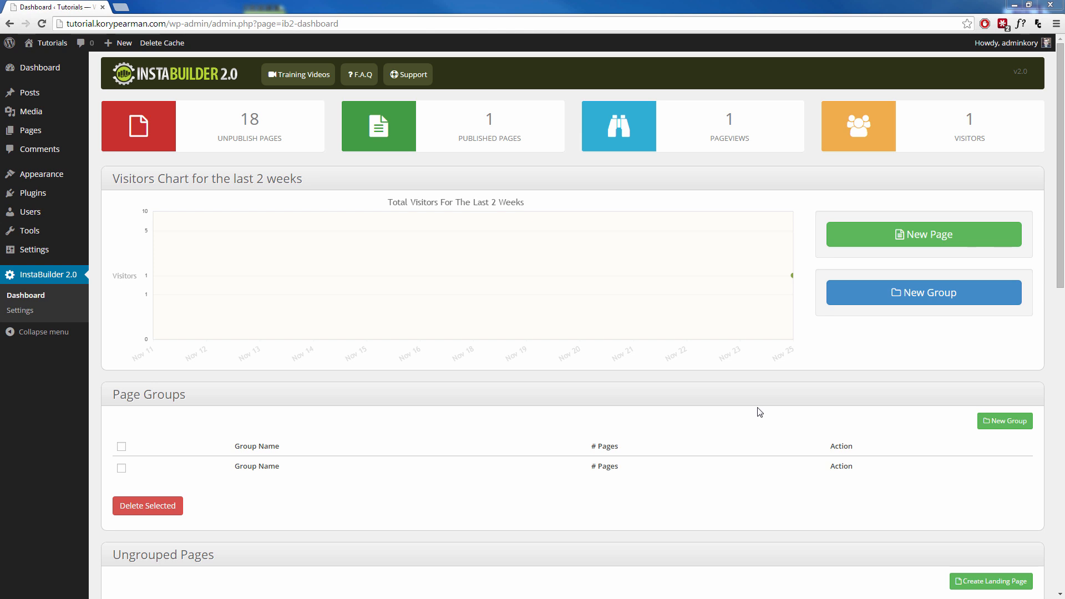
pyautogui.moveTo(550, 386)
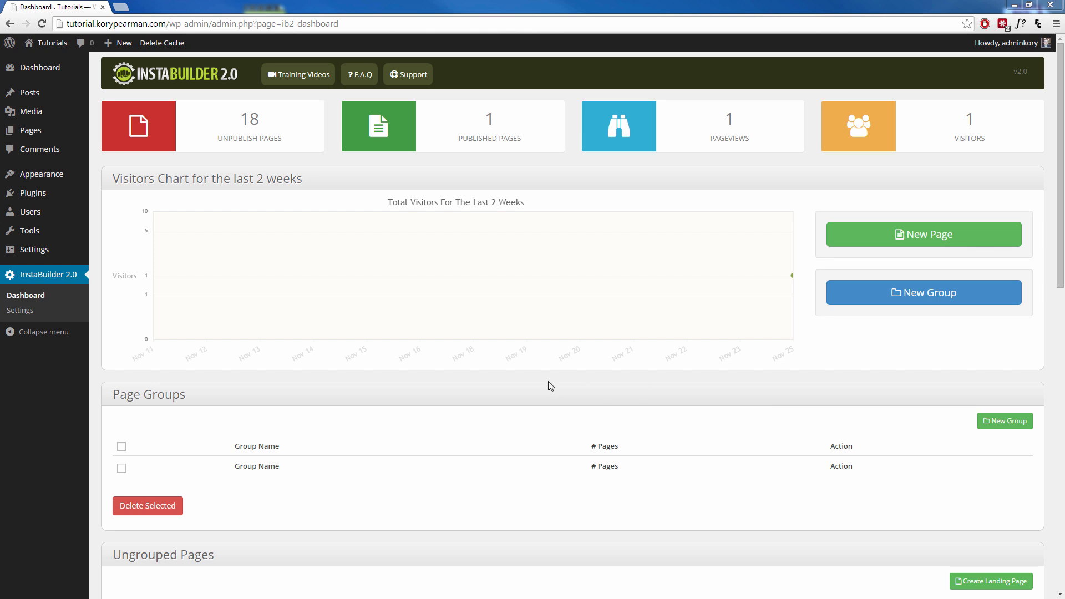
pyautogui.moveTo(512, 379)
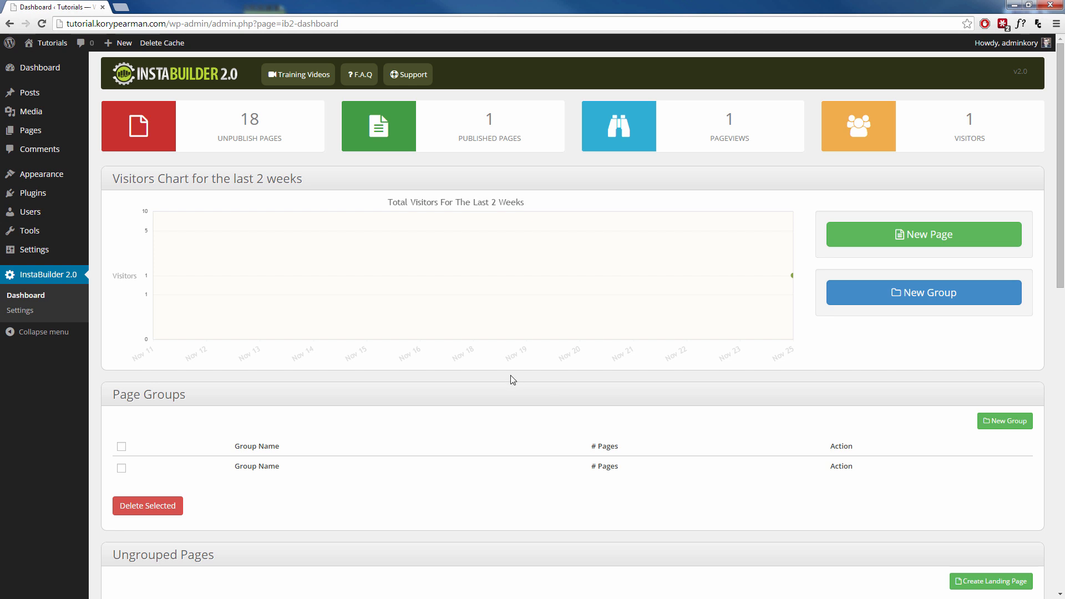
# Step: Start a New Page and browse down through the All Templates gallery in the Choose a Template dialog
pyautogui.scroll(-3)
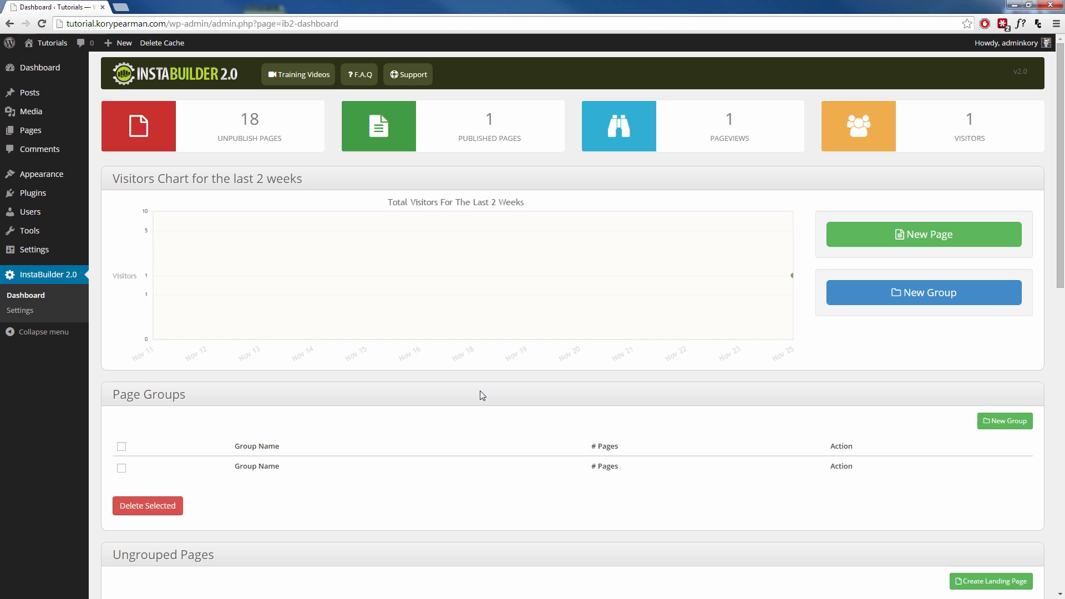
pyautogui.scroll(-3)
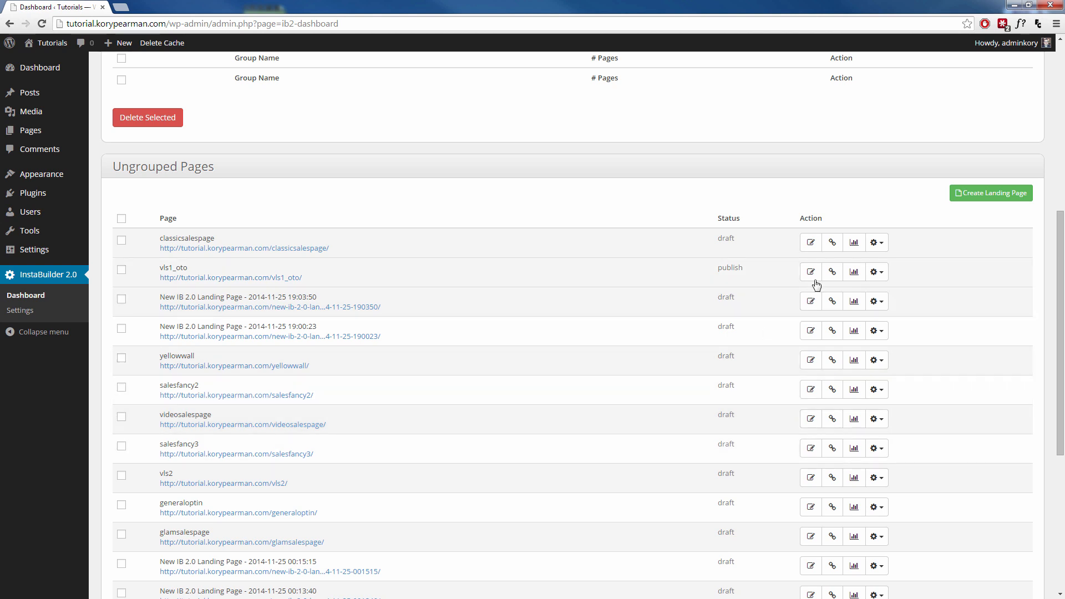
pyautogui.moveTo(854, 243)
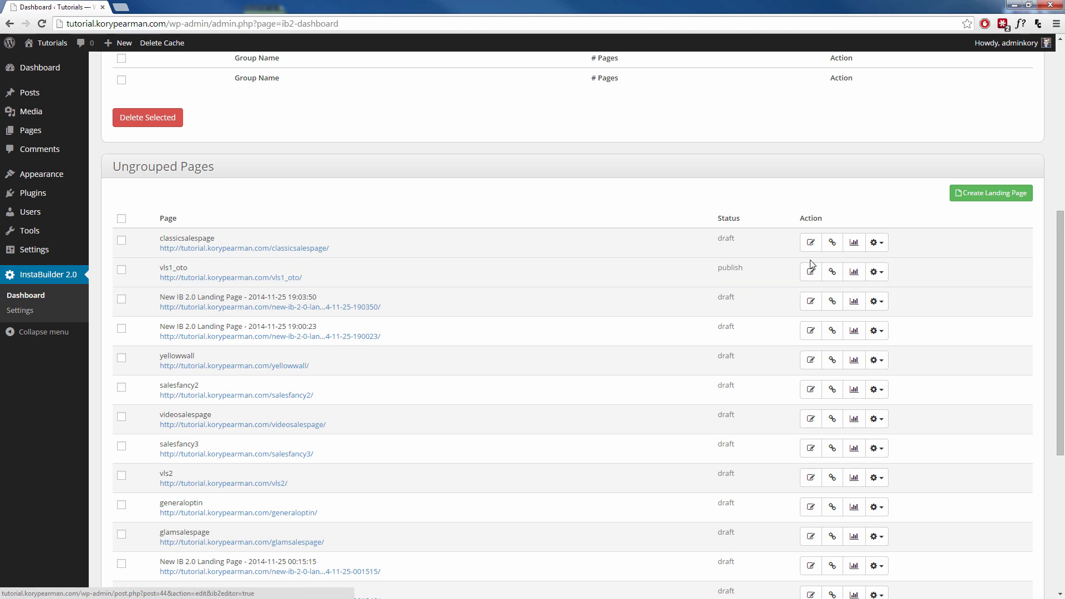
pyautogui.moveTo(876, 243)
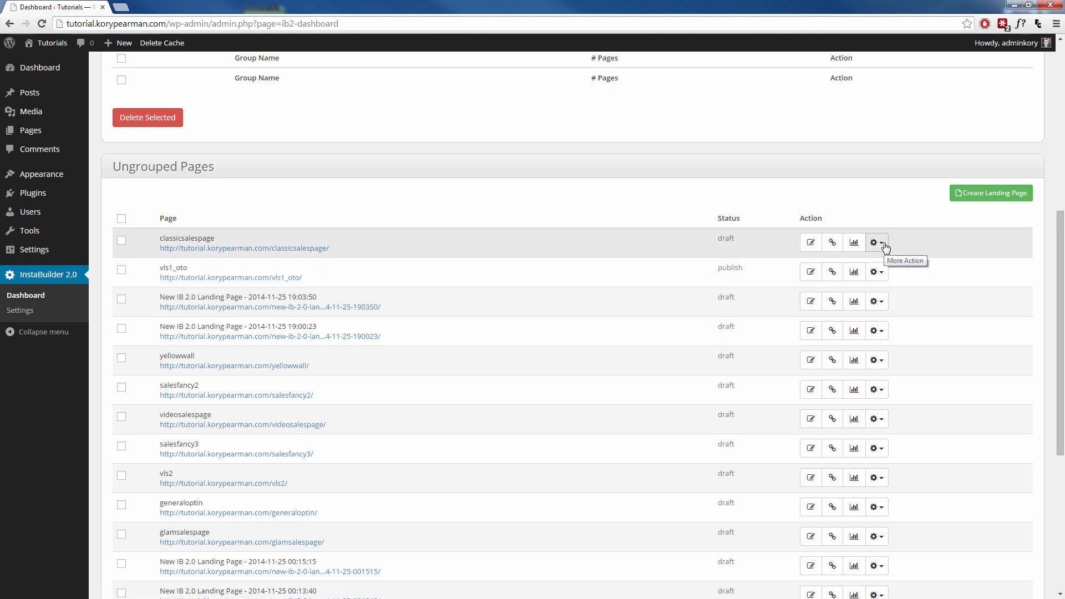
pyautogui.click(877, 243)
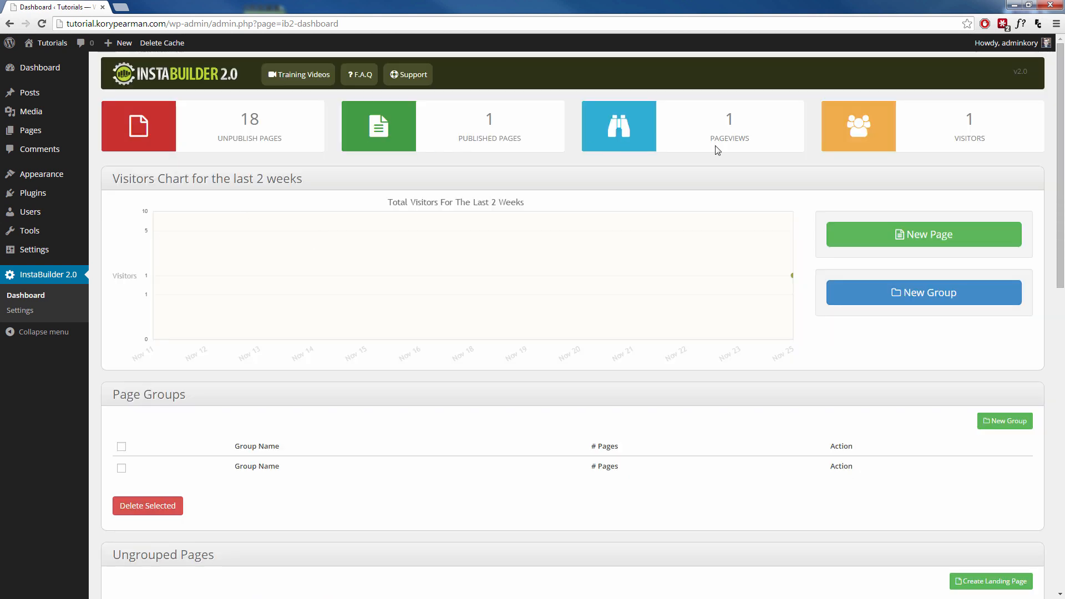
pyautogui.moveTo(455, 207)
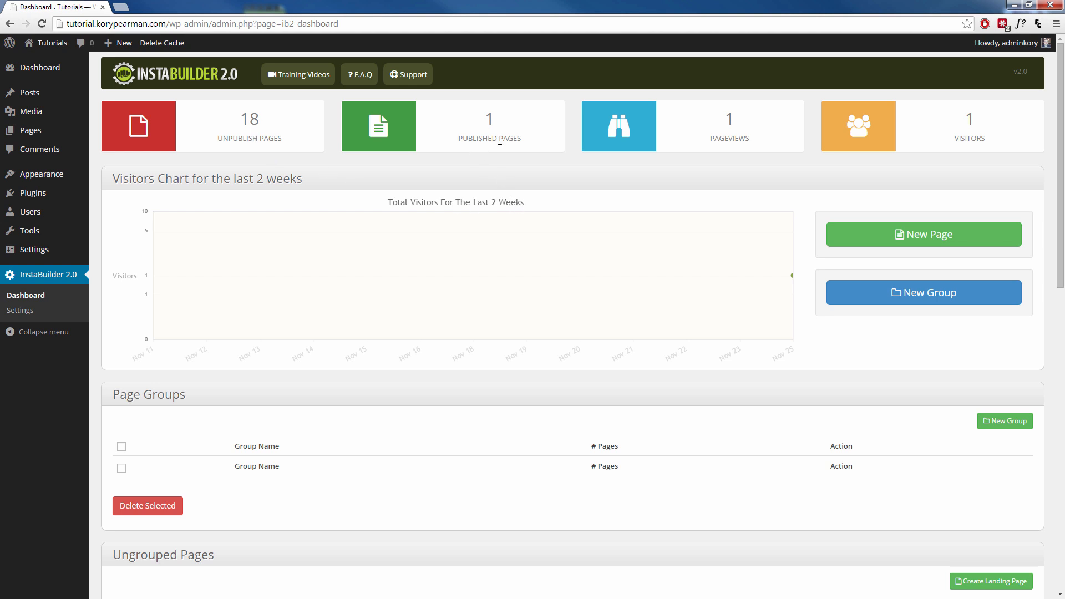
pyautogui.moveTo(882, 149)
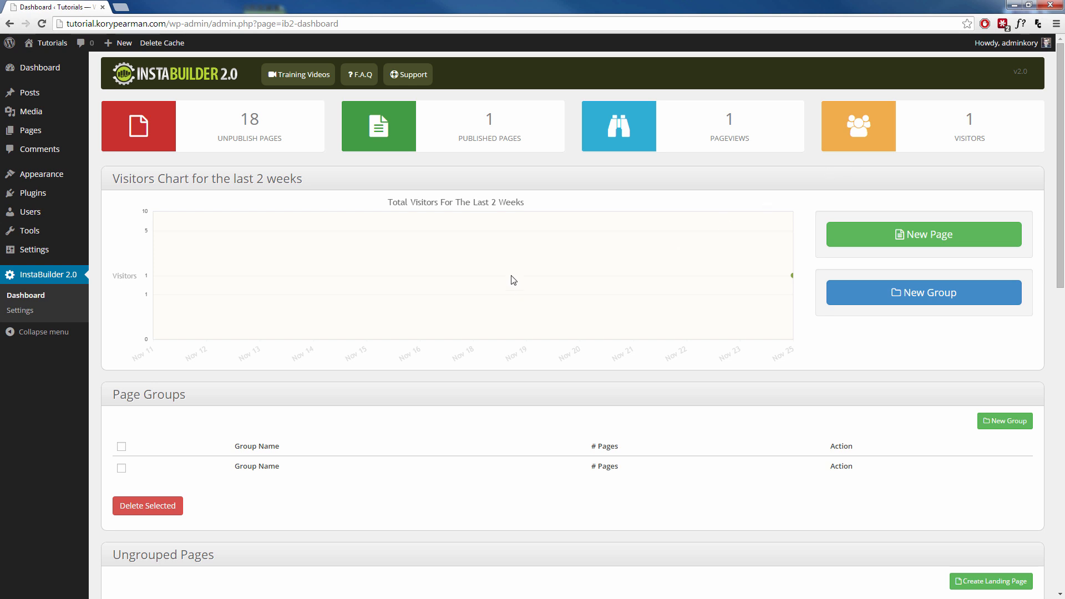
pyautogui.moveTo(519, 301)
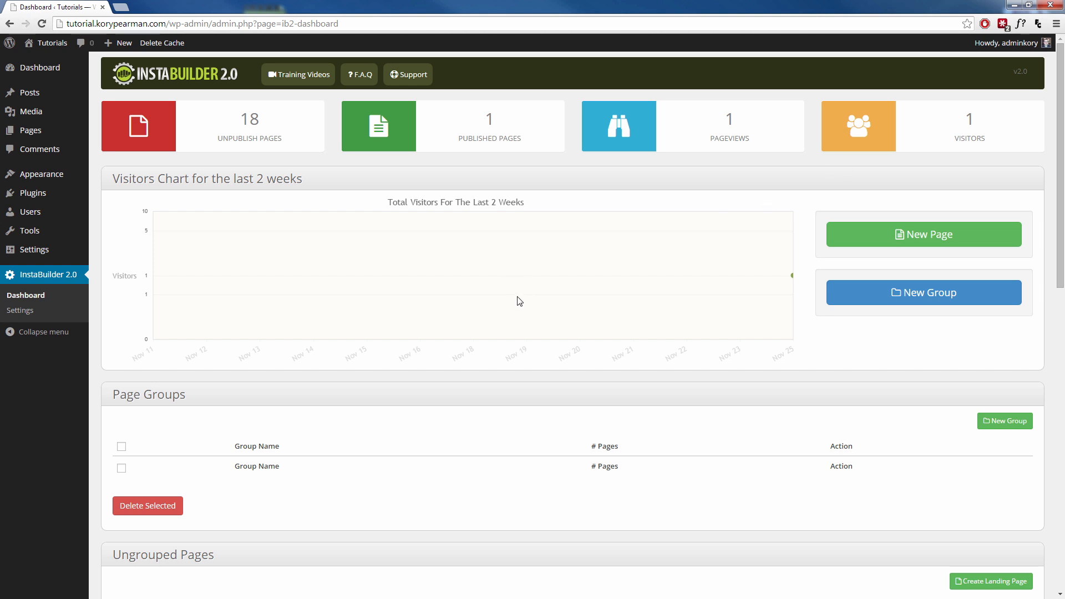
pyautogui.moveTo(580, 356)
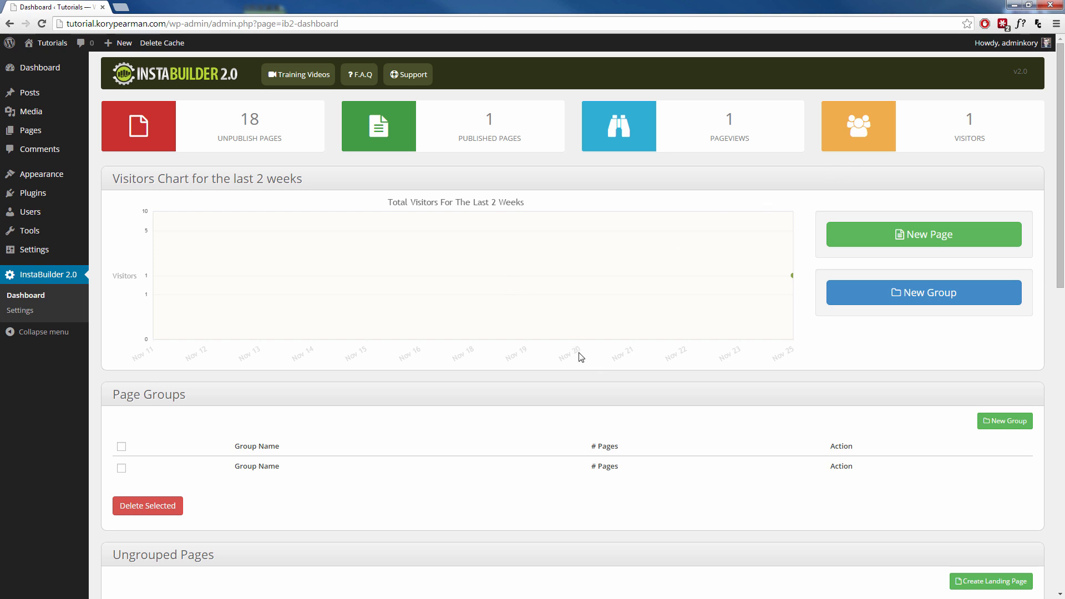
pyautogui.moveTo(655, 357)
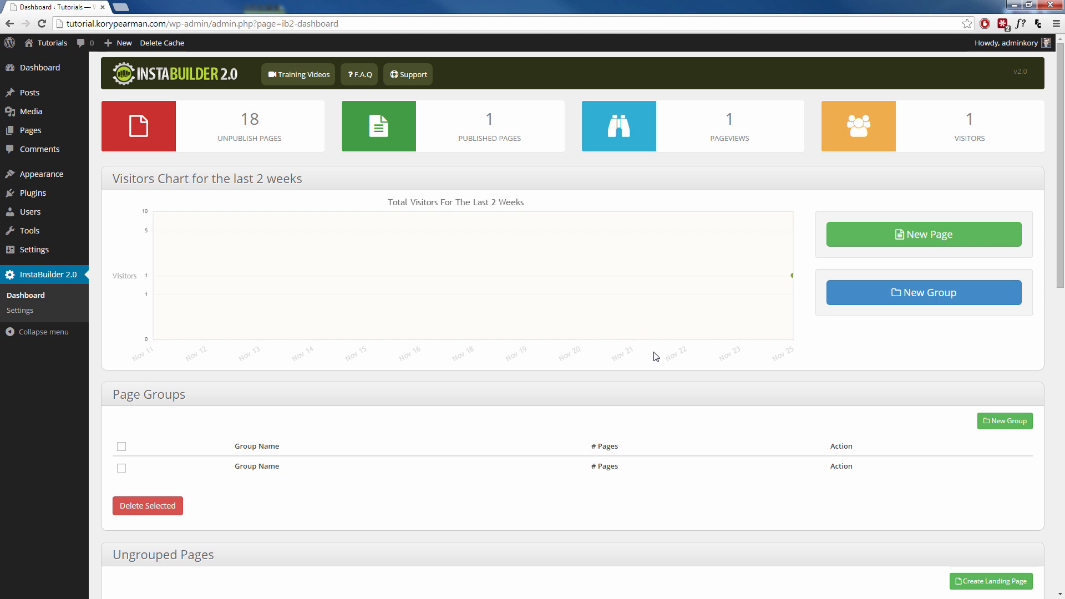
pyautogui.click(922, 234)
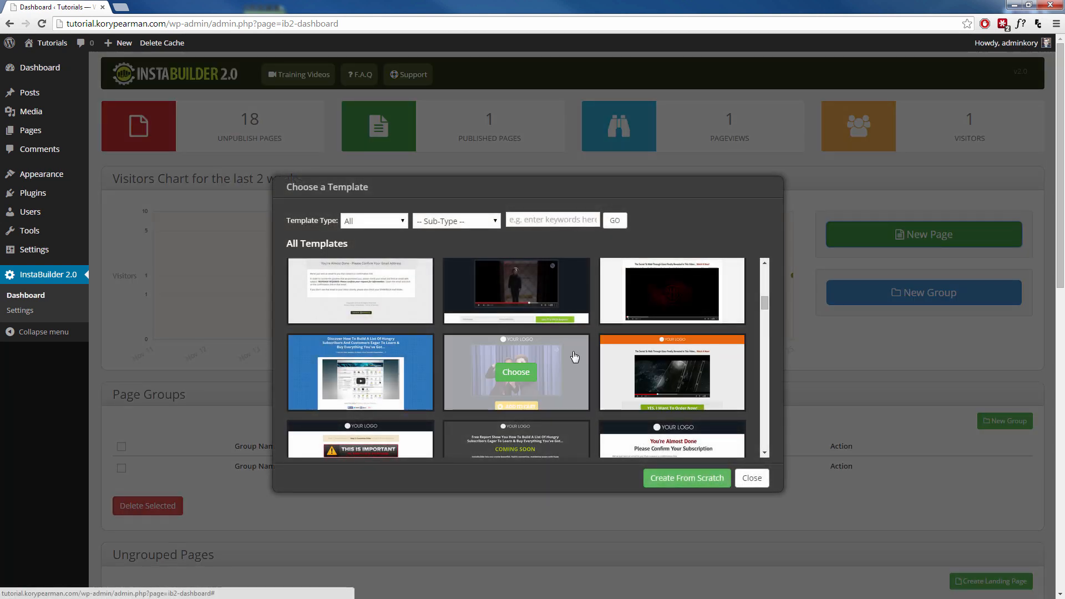
pyautogui.moveTo(574, 344)
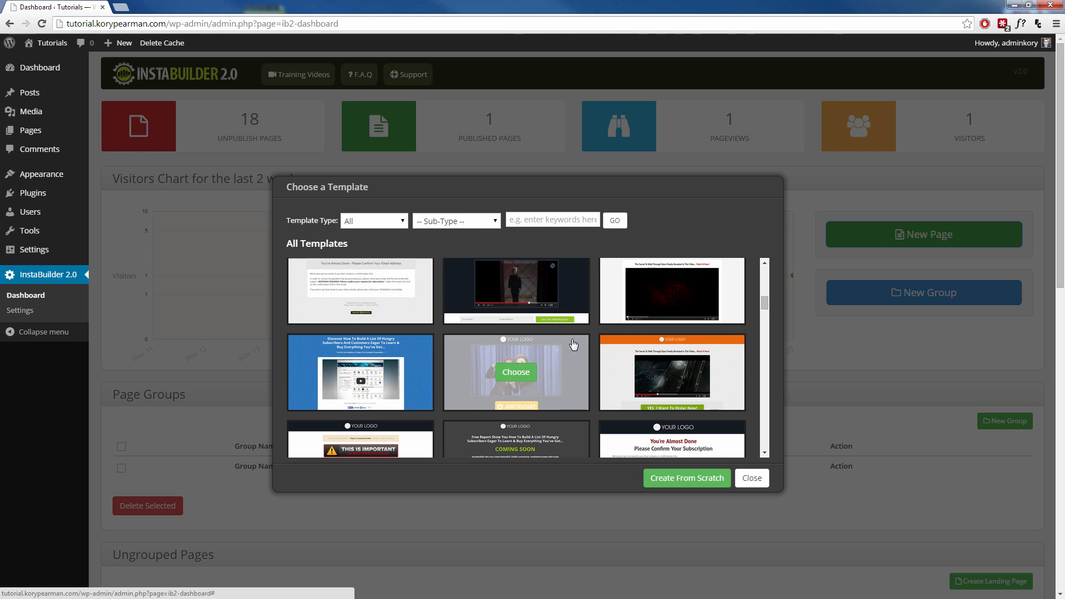
pyautogui.scroll(-3)
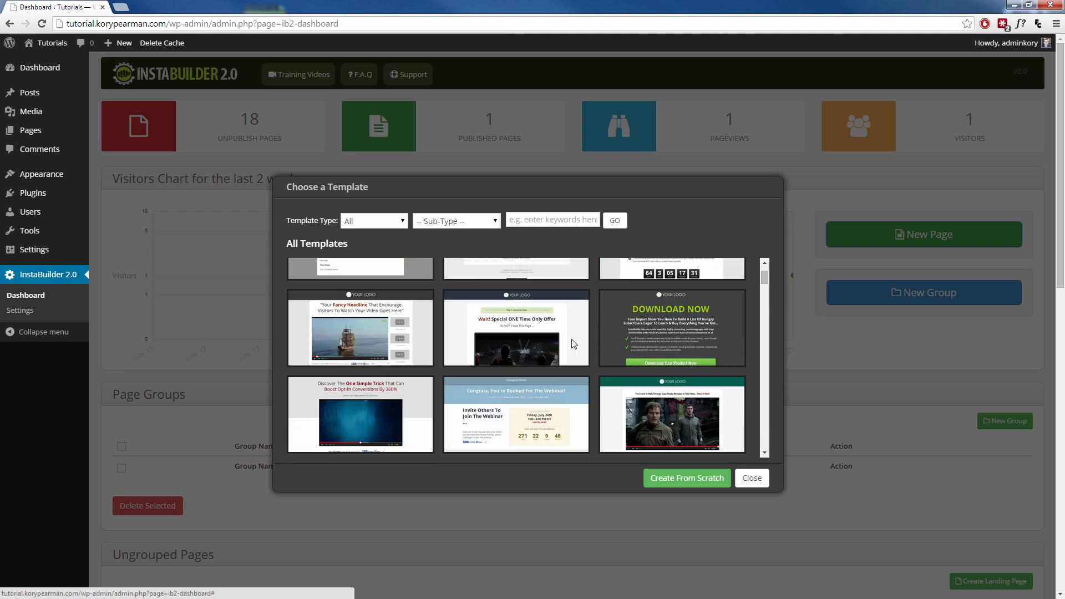
pyautogui.scroll(-3)
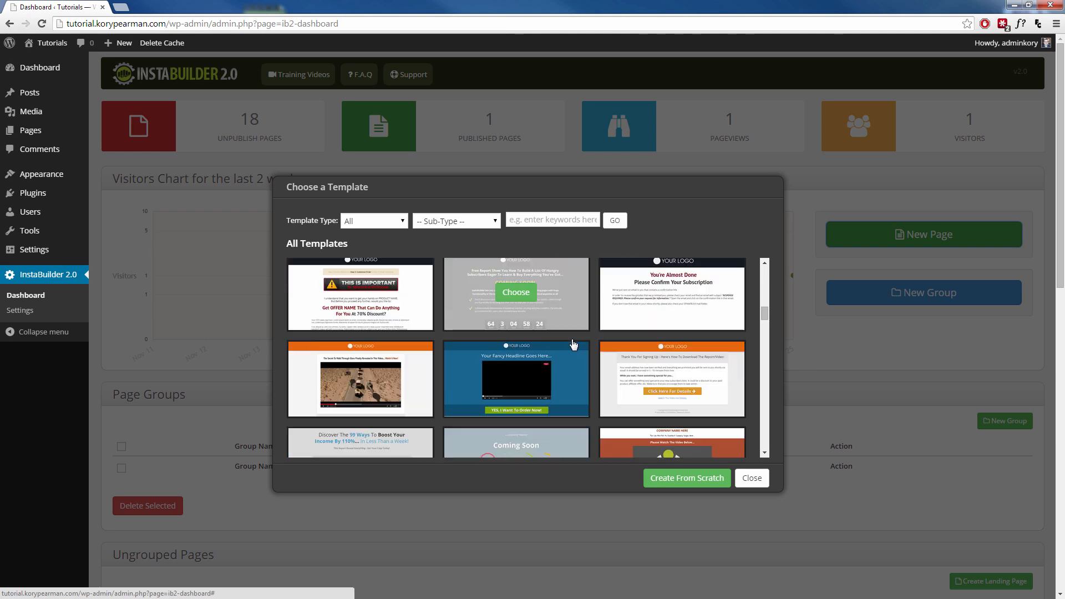
pyautogui.scroll(-3)
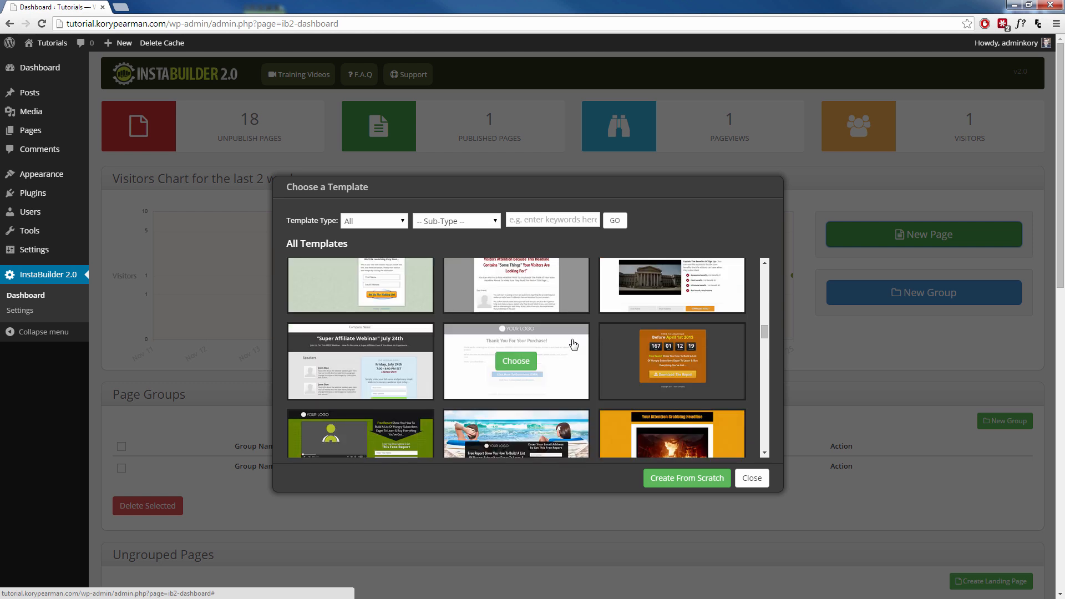
pyautogui.moveTo(569, 367)
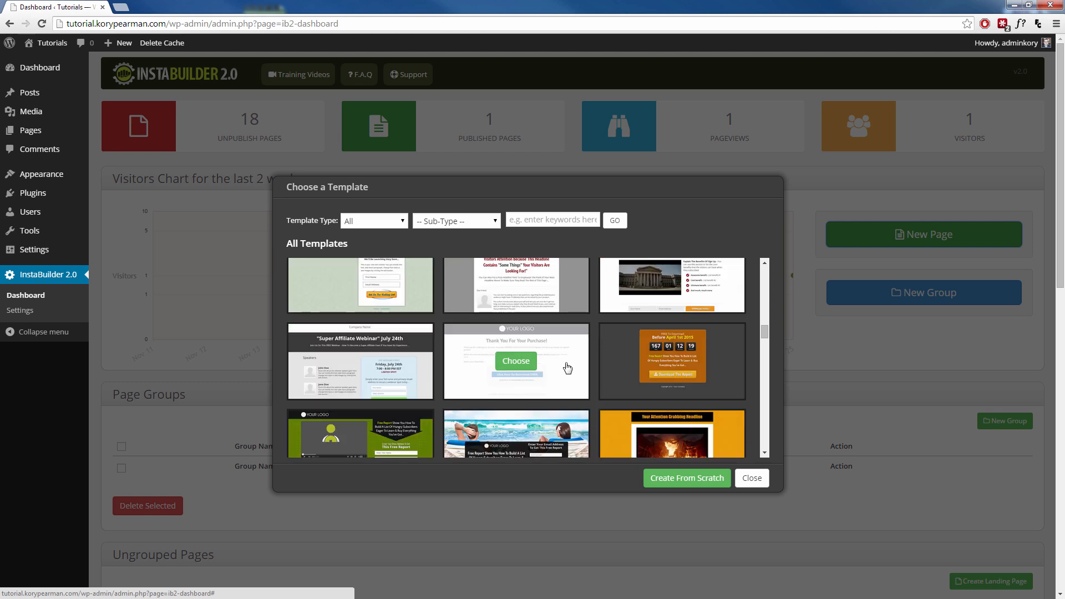
pyautogui.scroll(-3)
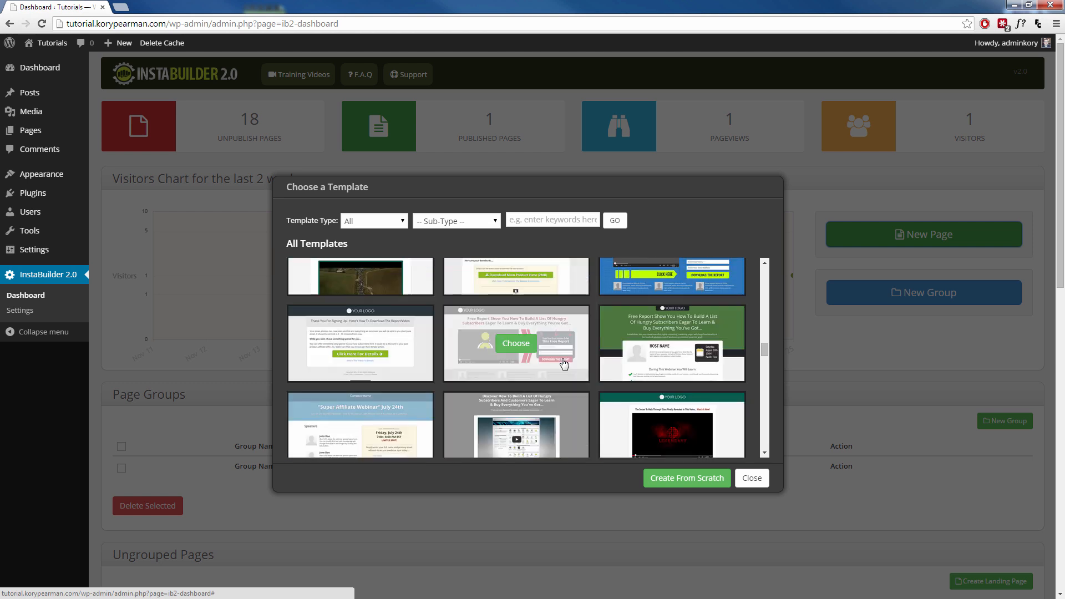
pyautogui.scroll(-3)
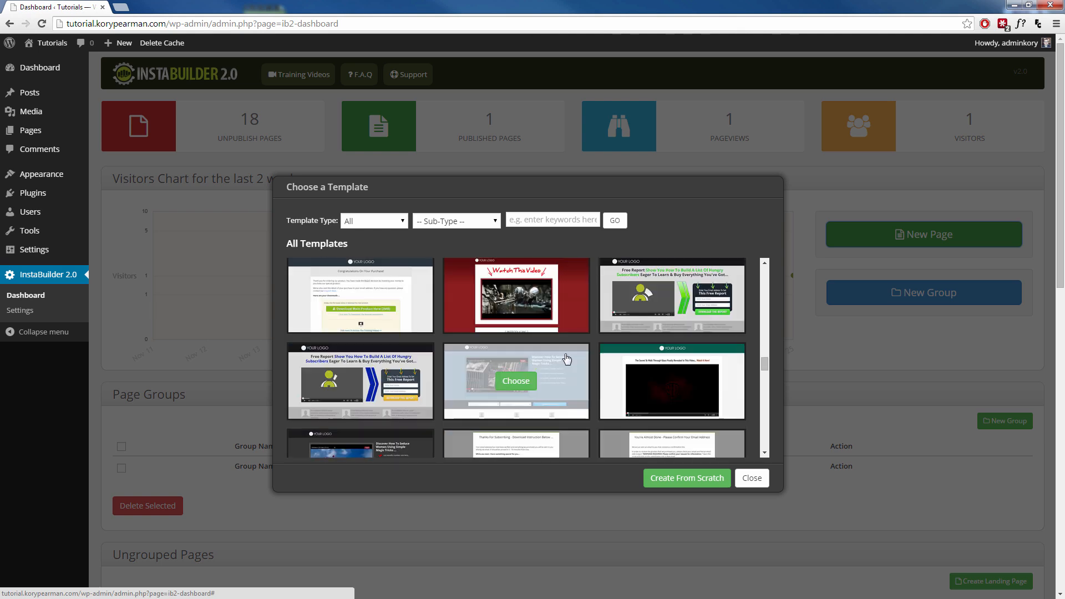
pyautogui.scroll(-3)
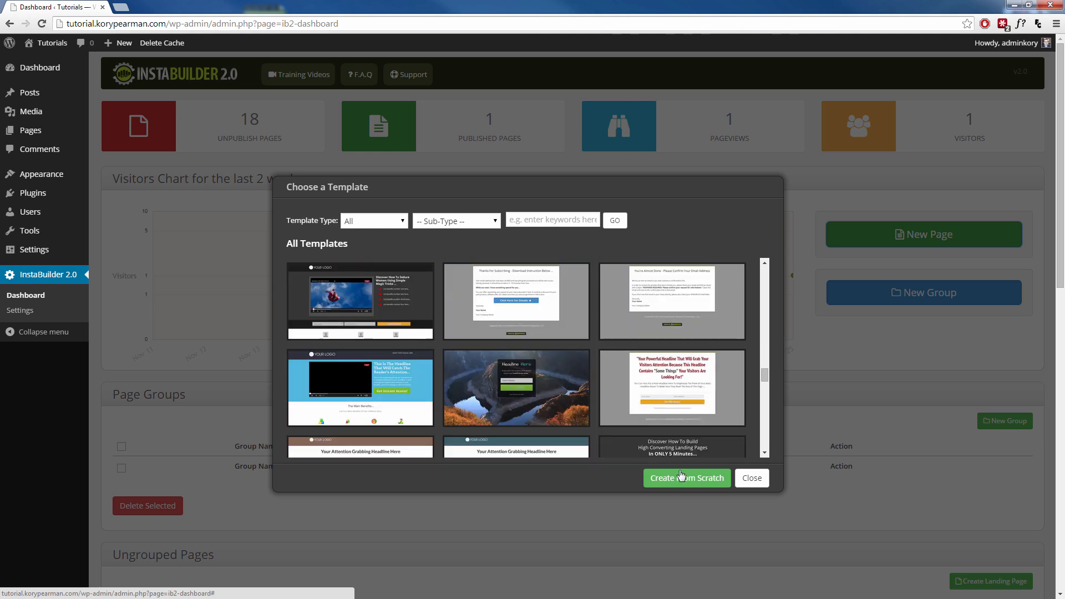
pyautogui.moveTo(516, 359)
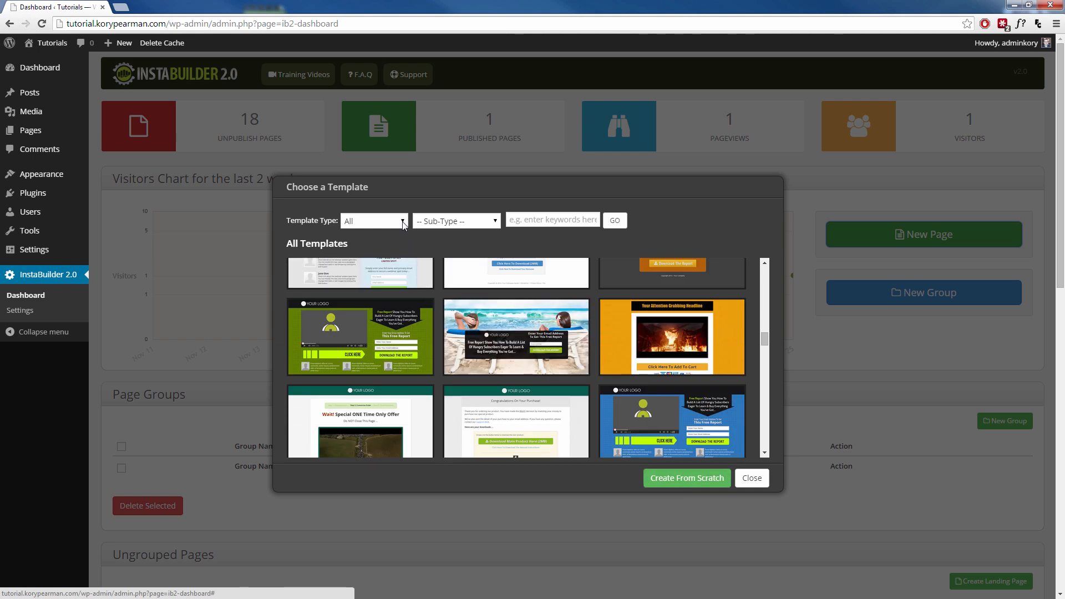
# Step: Filter the template chooser's Template Type to Sales Page
pyautogui.click(373, 220)
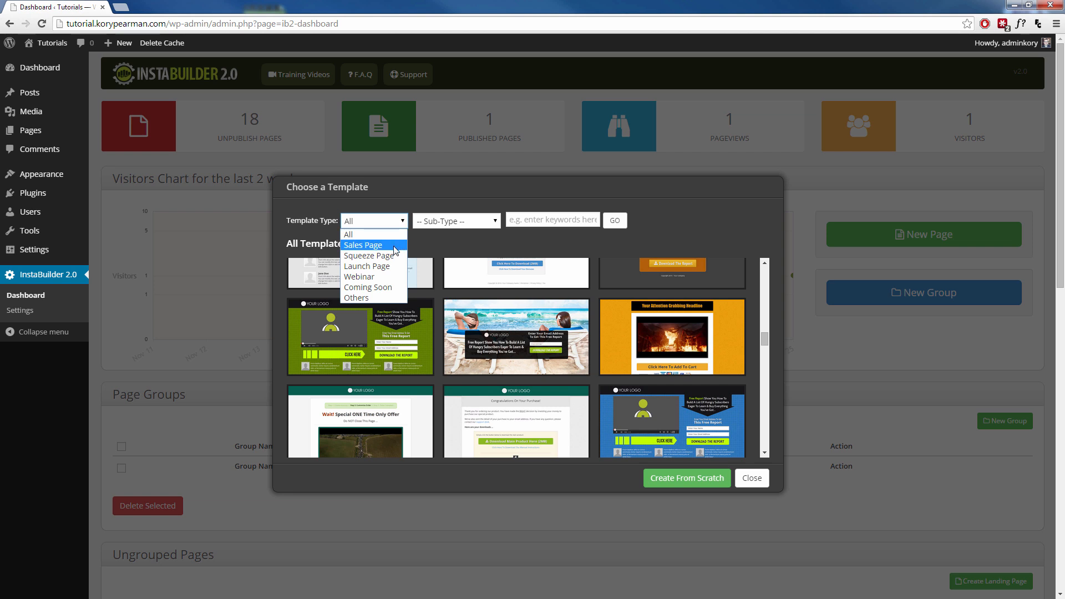
pyautogui.moveTo(359, 276)
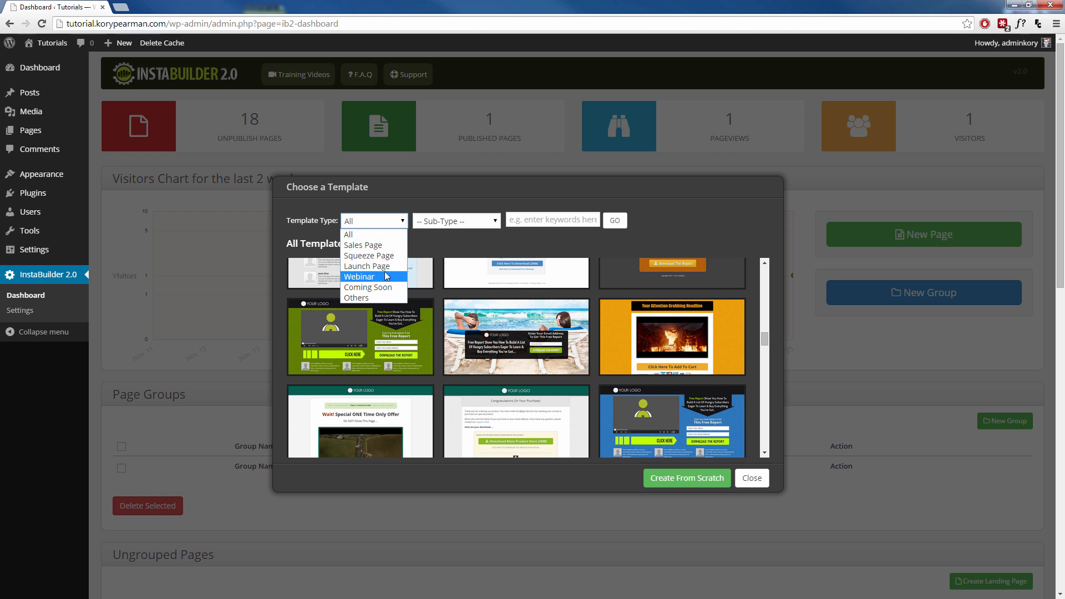
pyautogui.moveTo(369, 286)
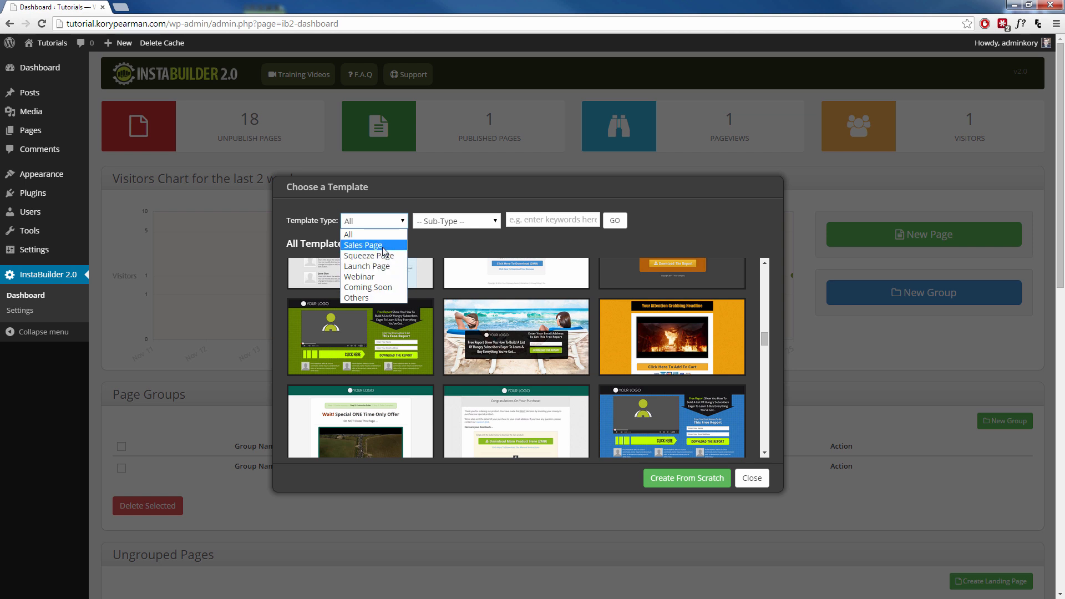
pyautogui.click(362, 245)
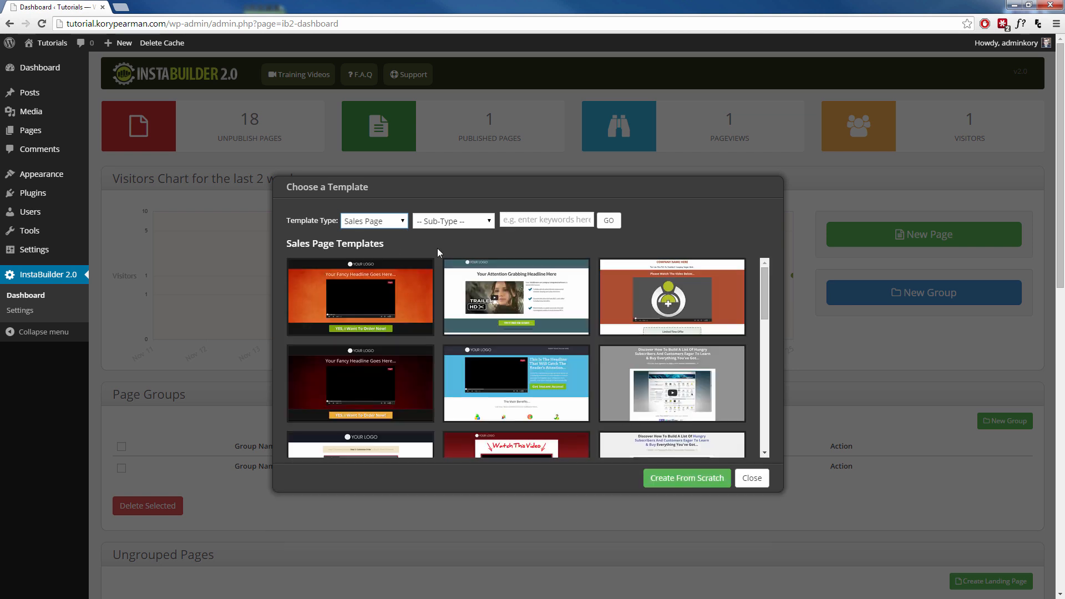
pyautogui.moveTo(469, 335)
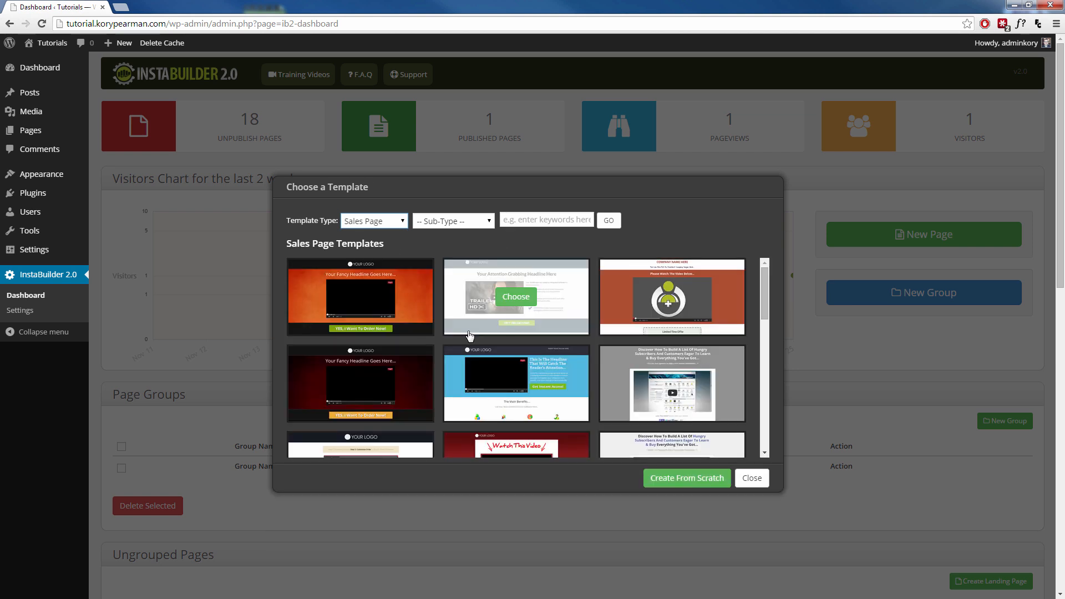
pyautogui.moveTo(472, 235)
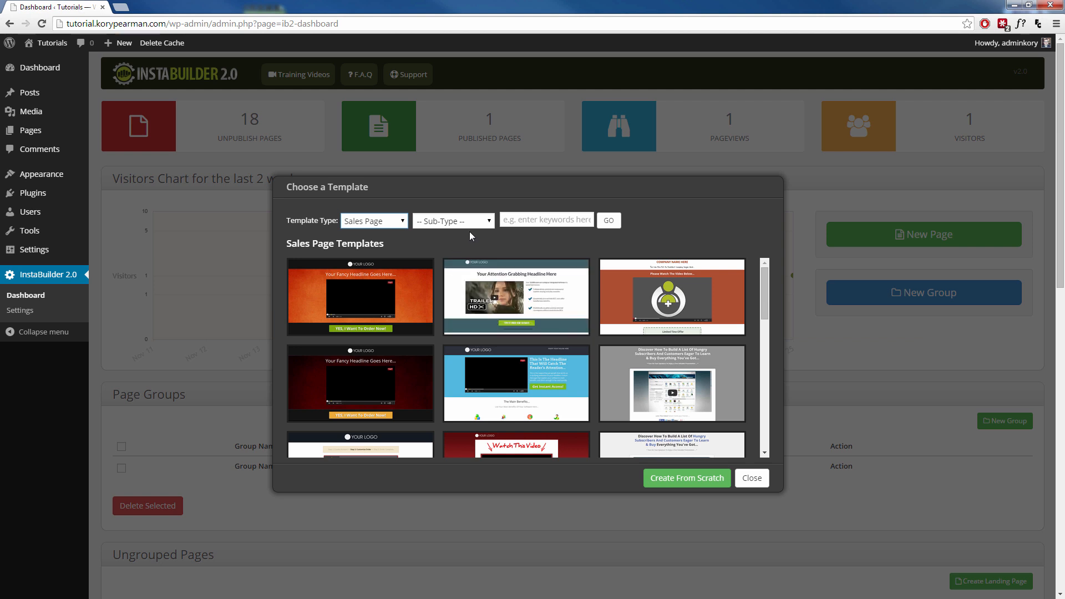
# Step: Set the Sub-Type filter to Hybrid Sales Page and choose the blue hybrid template
pyautogui.click(452, 220)
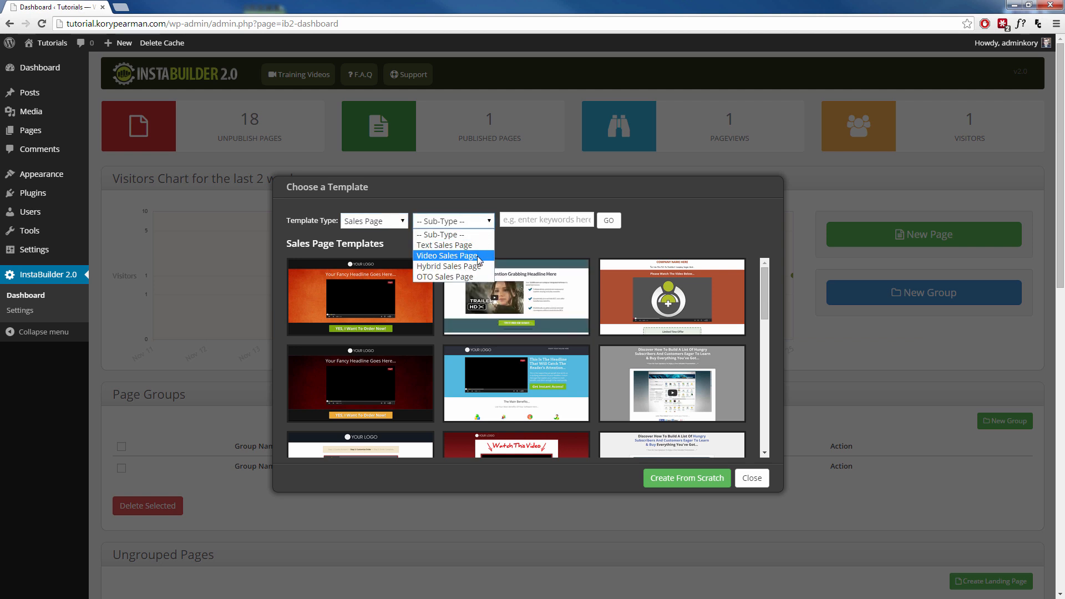
pyautogui.moveTo(448, 265)
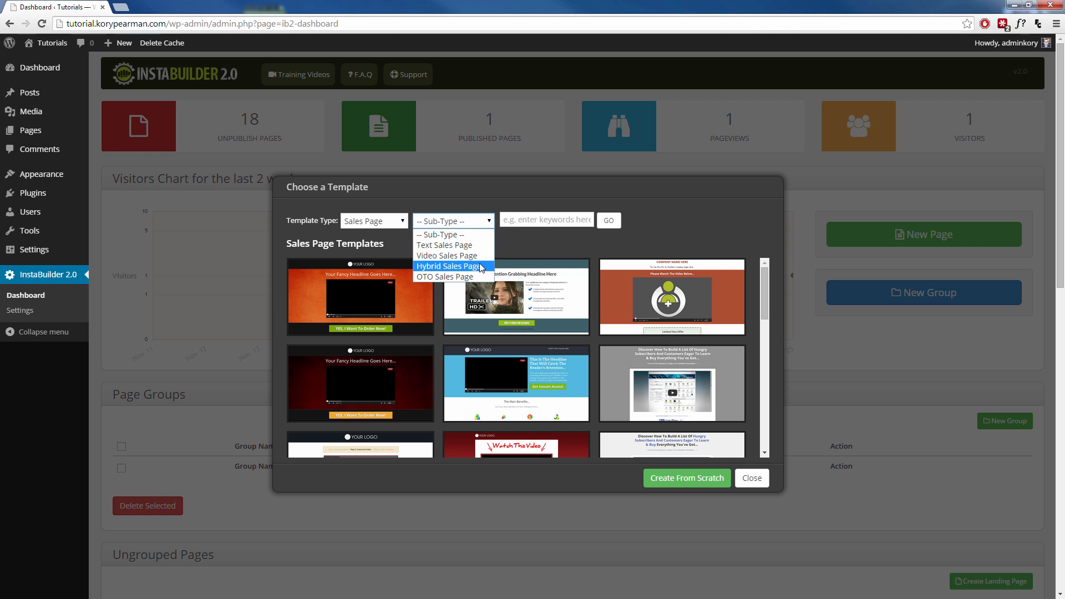
pyautogui.moveTo(455, 276)
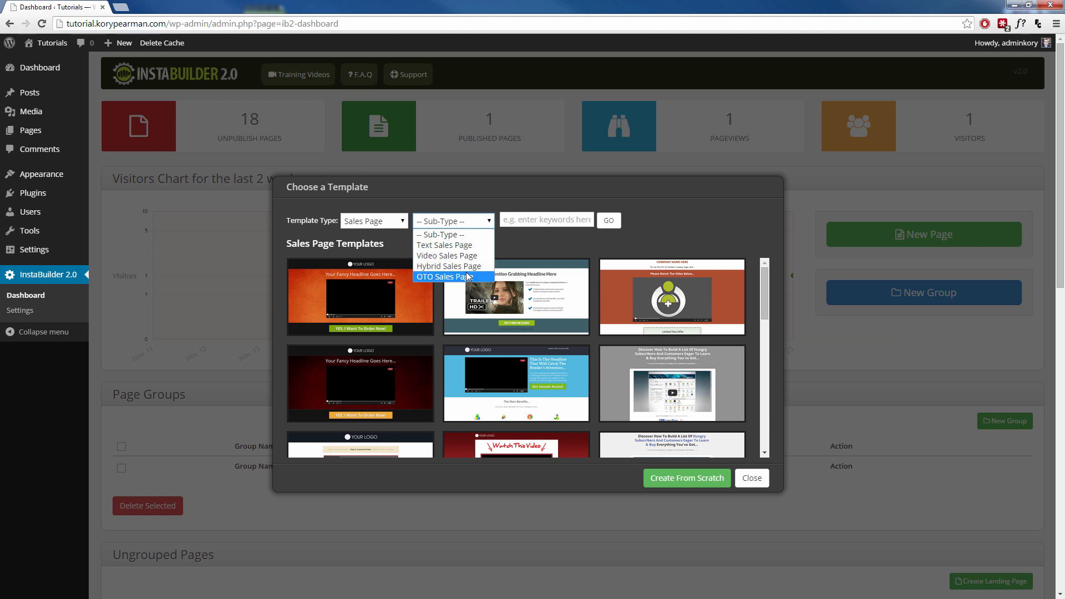
pyautogui.moveTo(448, 266)
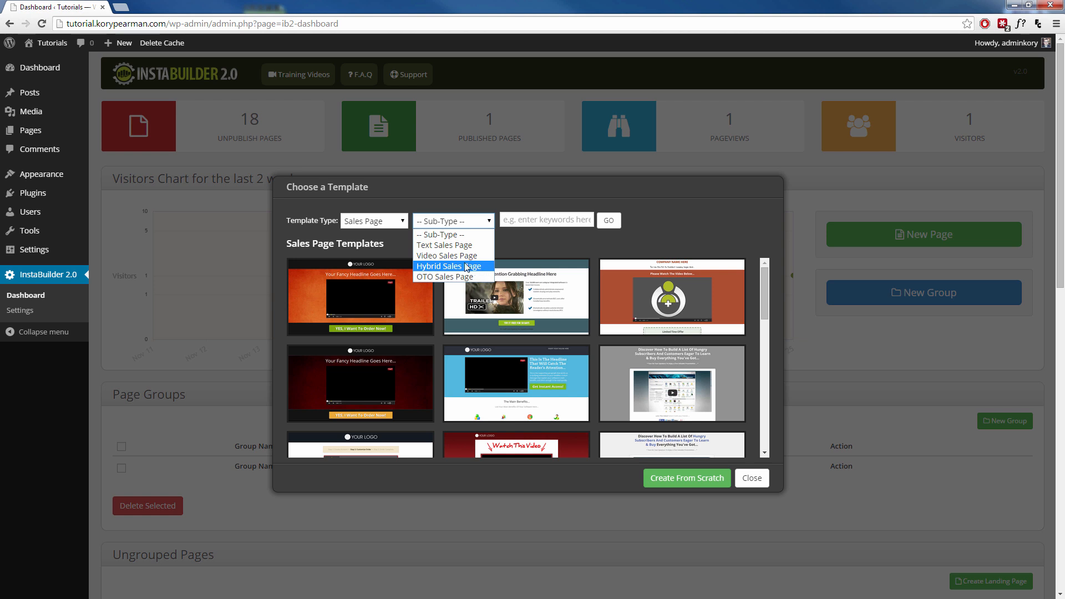
pyautogui.click(452, 266)
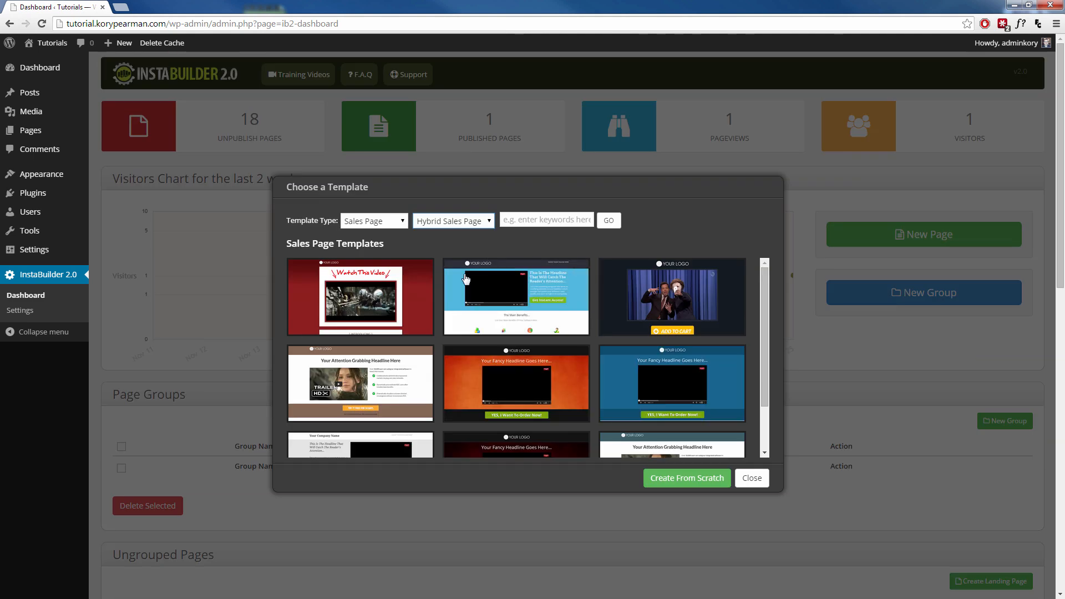
pyautogui.click(514, 383)
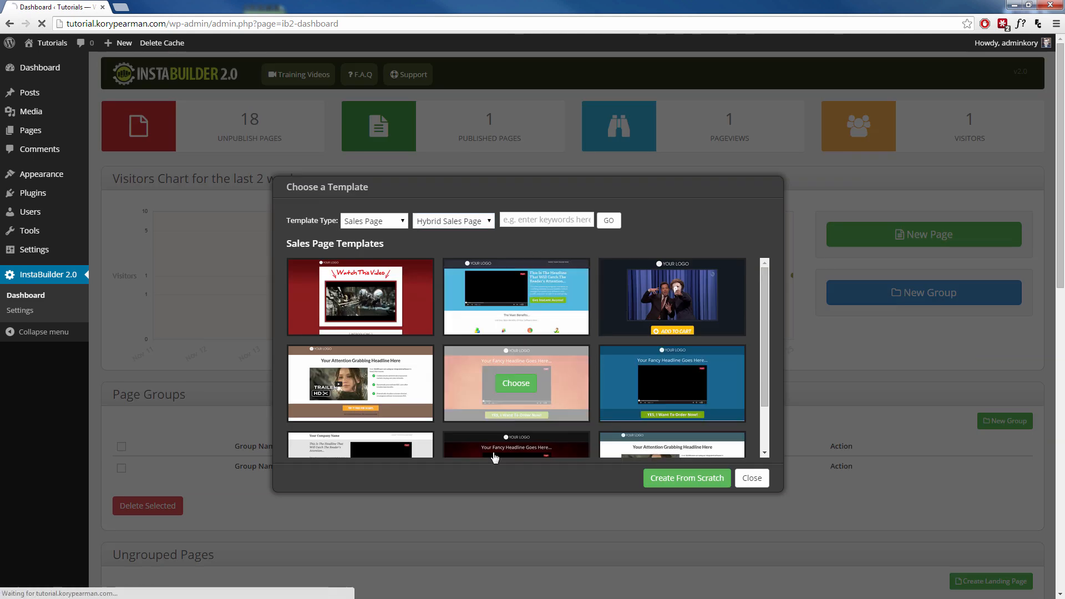
pyautogui.moveTo(516, 298)
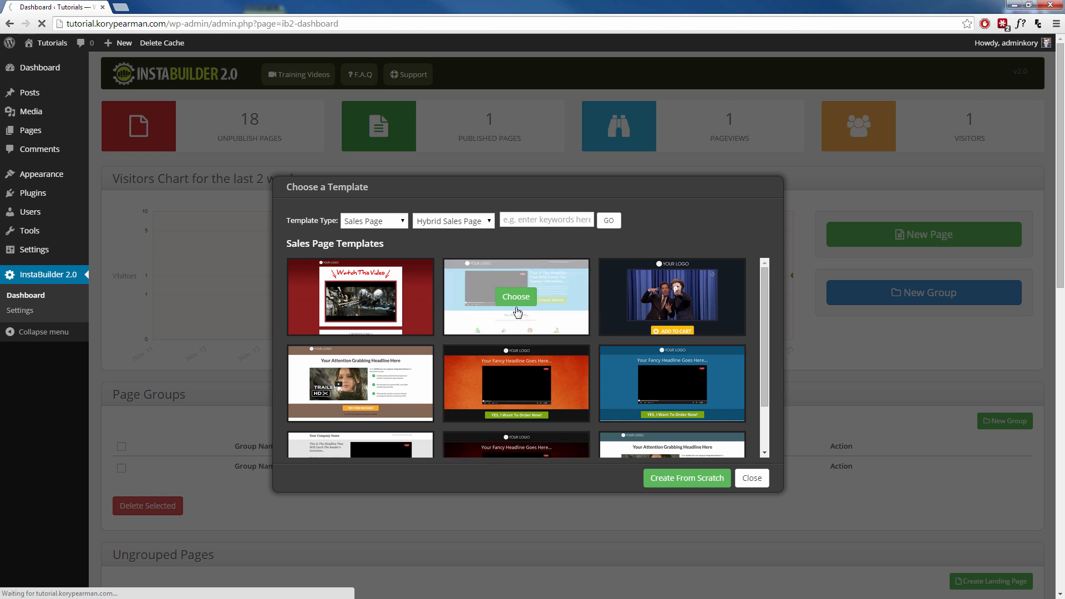
# Step: Confirm the blue hybrid template and inspect its video placeholder's YouTube URL and source-type settings
pyautogui.click(516, 298)
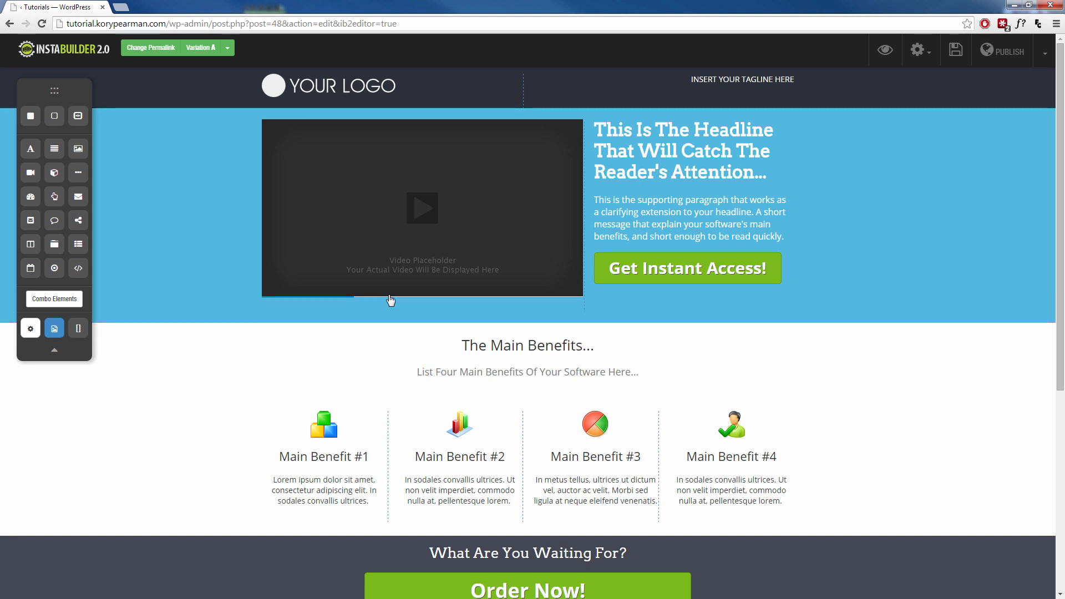
pyautogui.moveTo(670, 160)
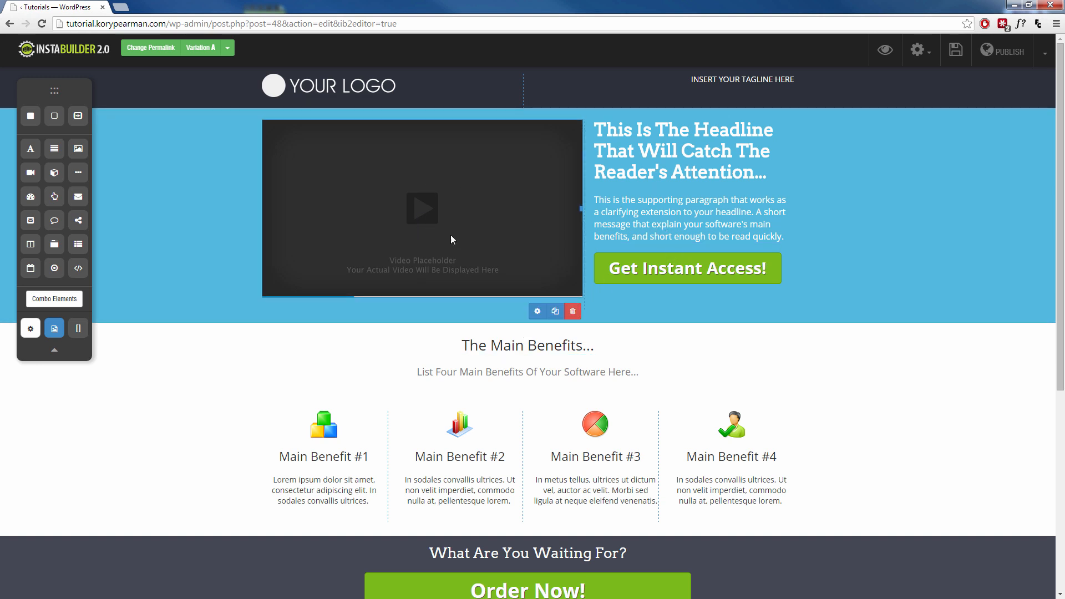
pyautogui.moveTo(489, 265)
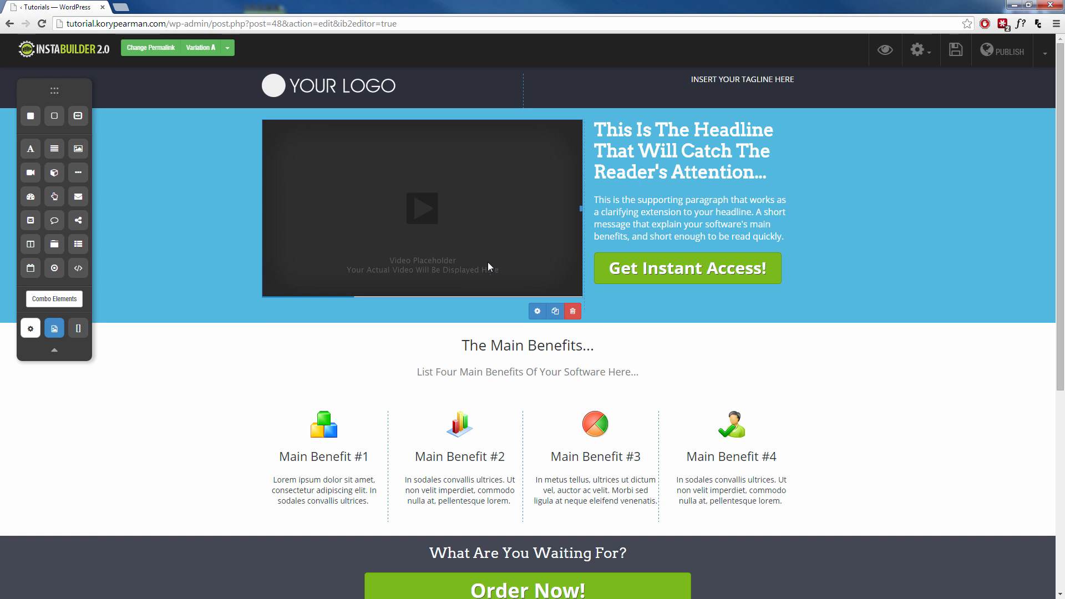
pyautogui.moveTo(537, 310)
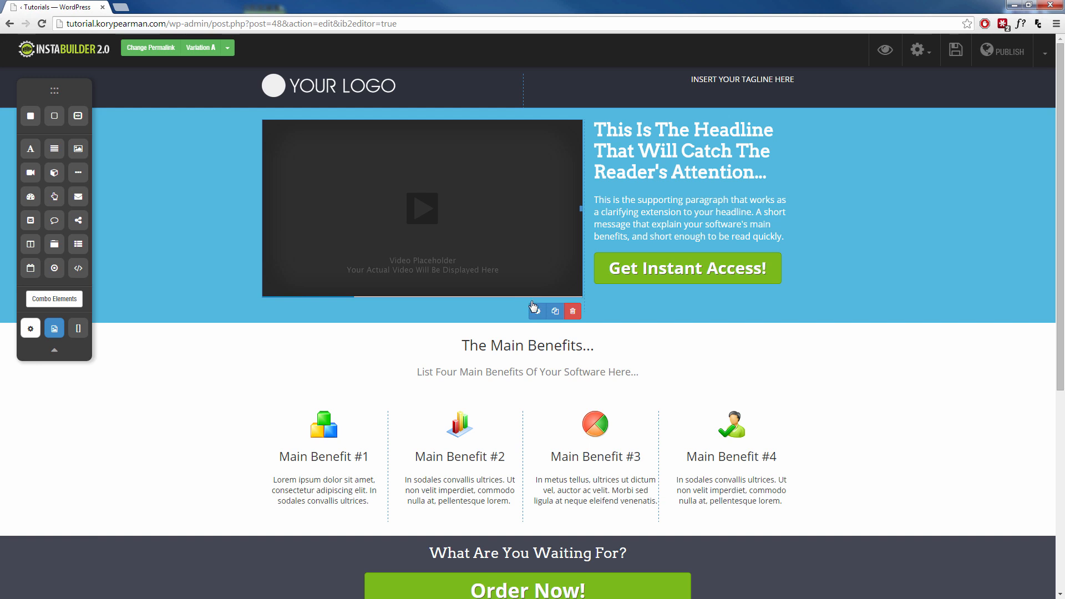
pyautogui.moveTo(537, 311)
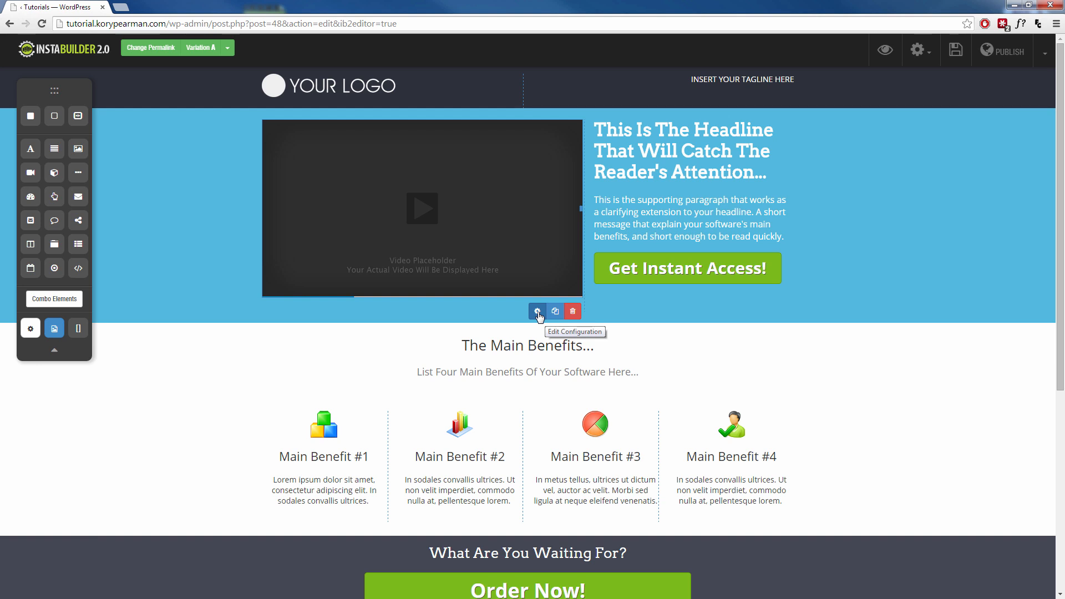
pyautogui.moveTo(523, 281)
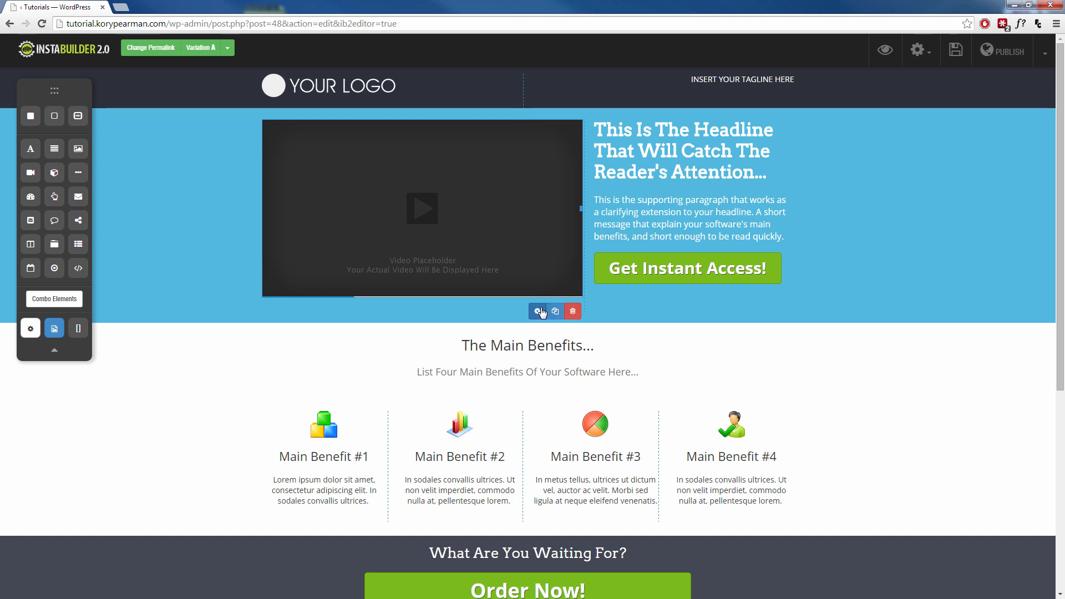
pyautogui.click(540, 310)
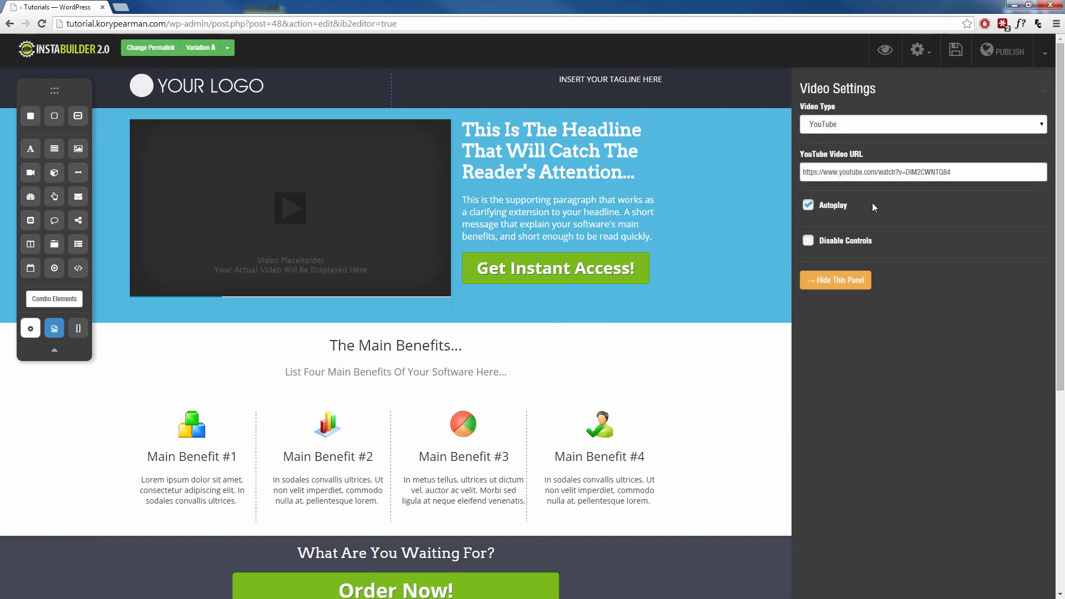
pyautogui.moveTo(881, 240)
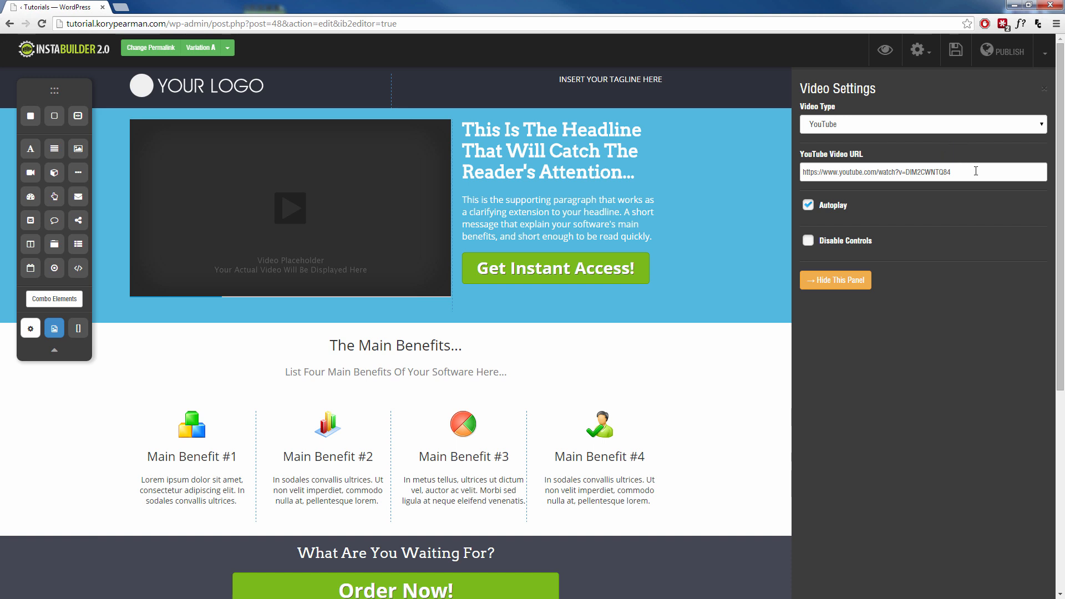
pyautogui.click(922, 123)
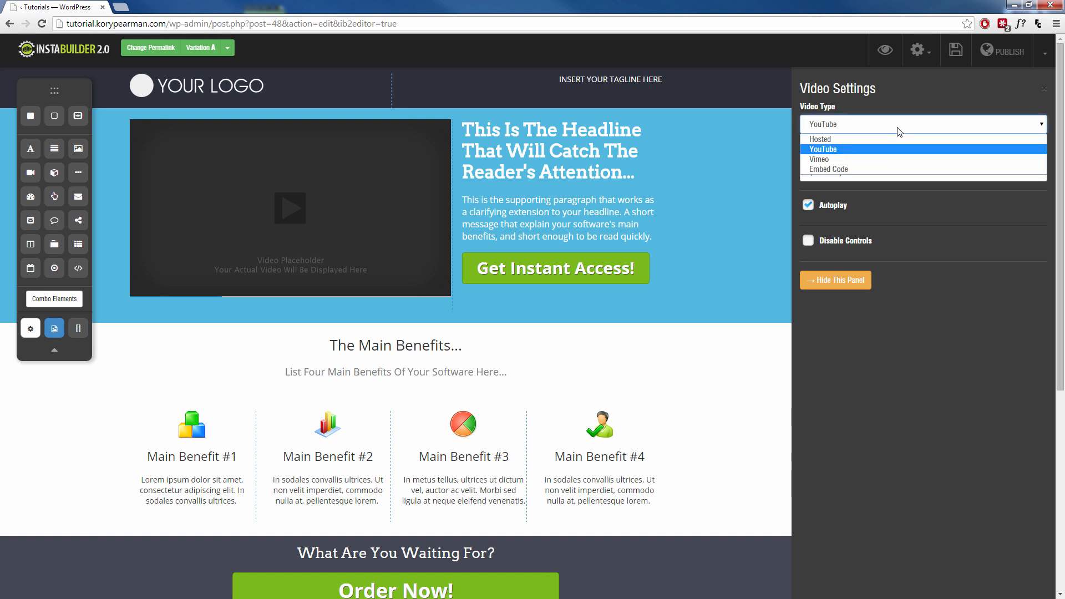
pyautogui.click(822, 149)
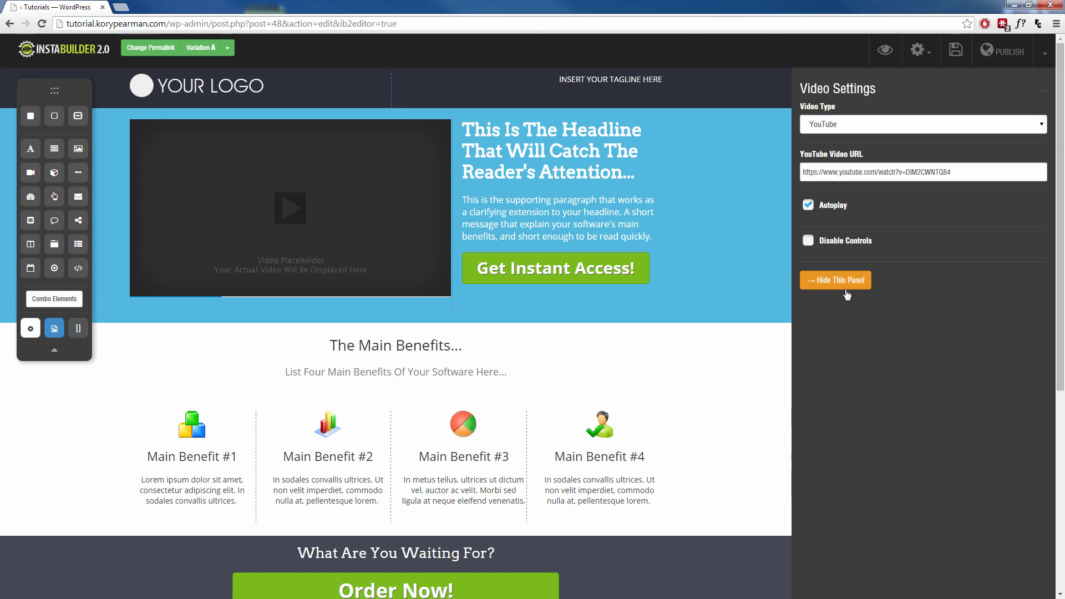
# Step: Hide the Video Settings panel and select the headline and supporting paragraph elements
pyautogui.click(834, 280)
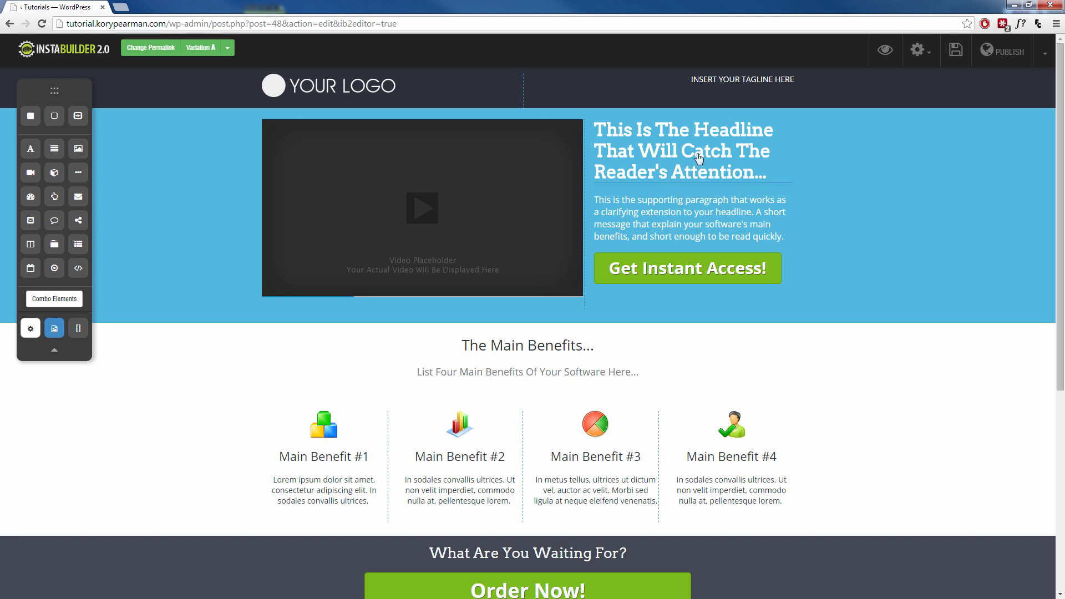
pyautogui.click(691, 219)
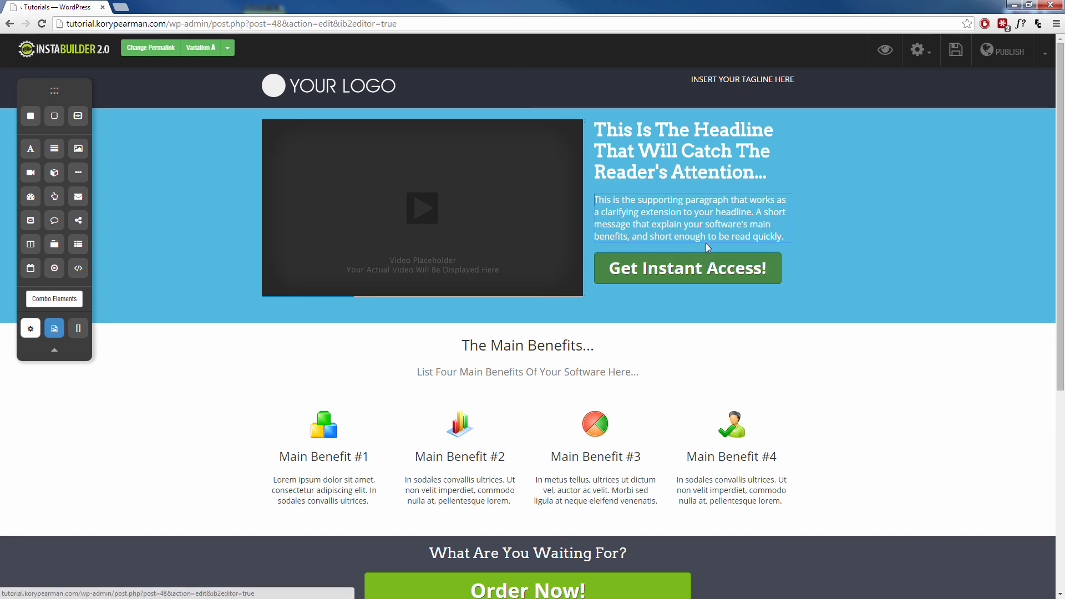
pyautogui.click(688, 217)
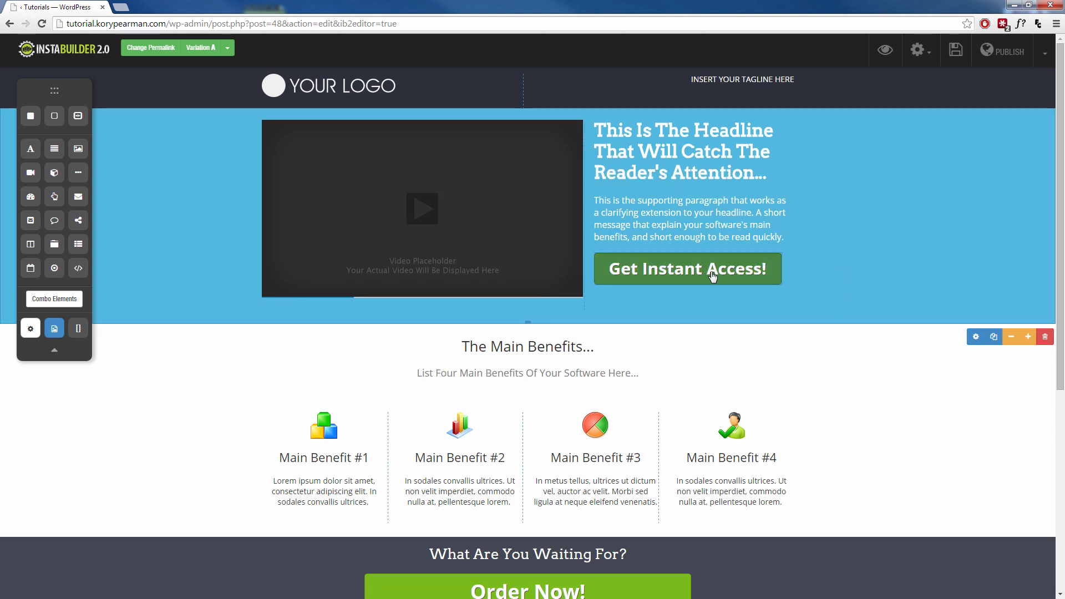
# Step: Inspect the Get Instant Access! button's configuration and a benefit icon's Image Settings, then hide the panel
pyautogui.click(687, 269)
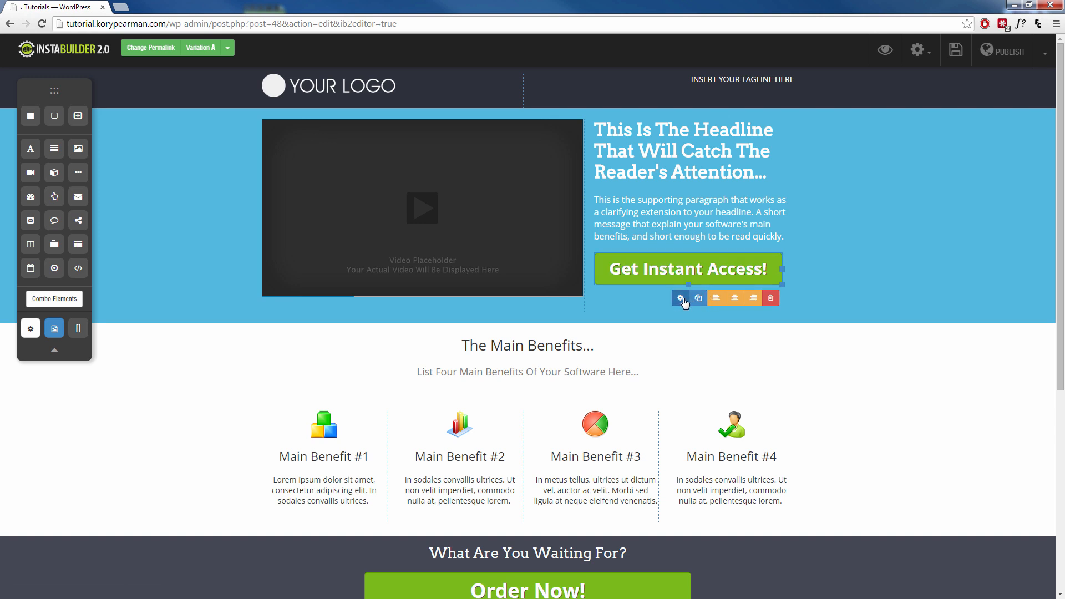
pyautogui.click(679, 297)
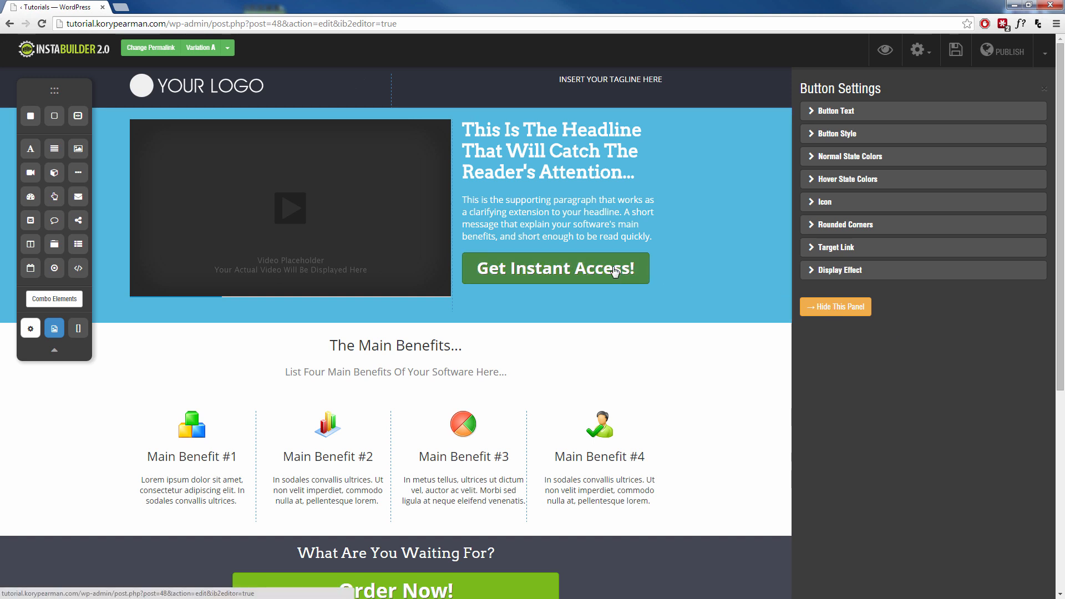
pyautogui.click(835, 134)
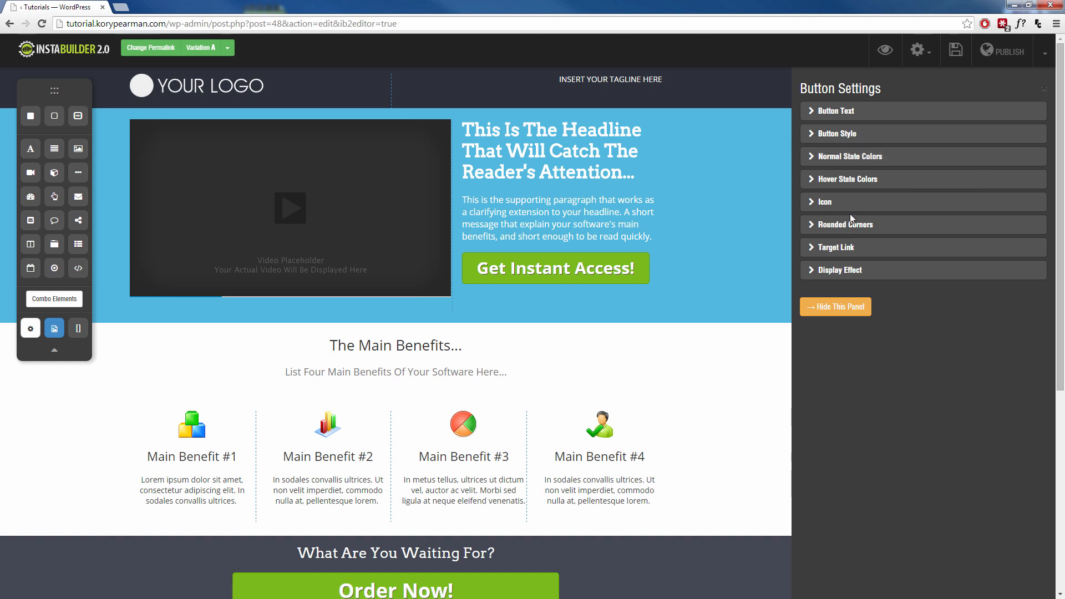
pyautogui.moveTo(867, 201)
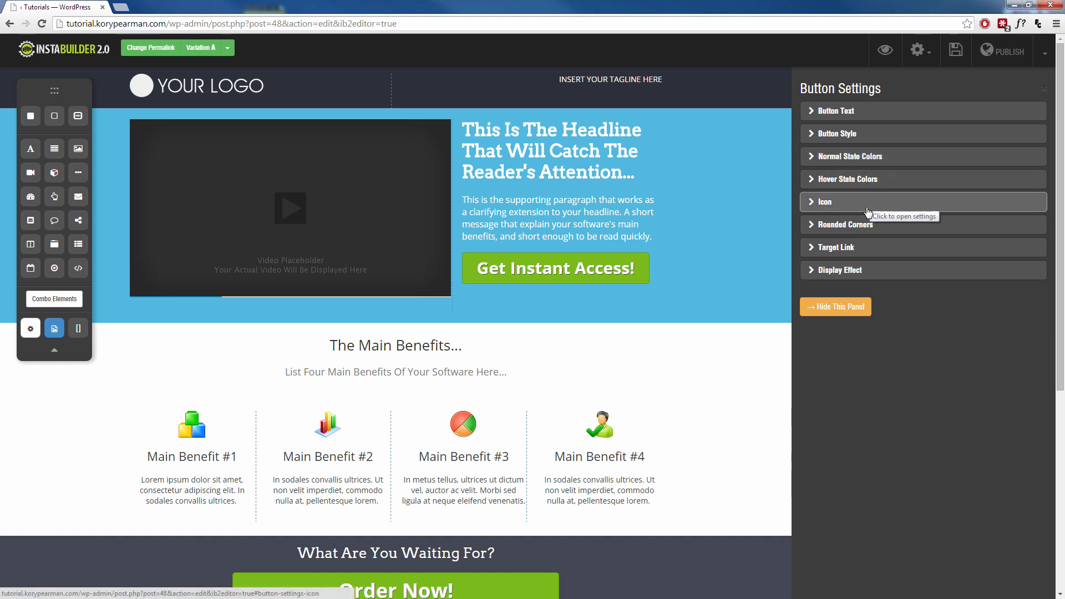
pyautogui.click(840, 270)
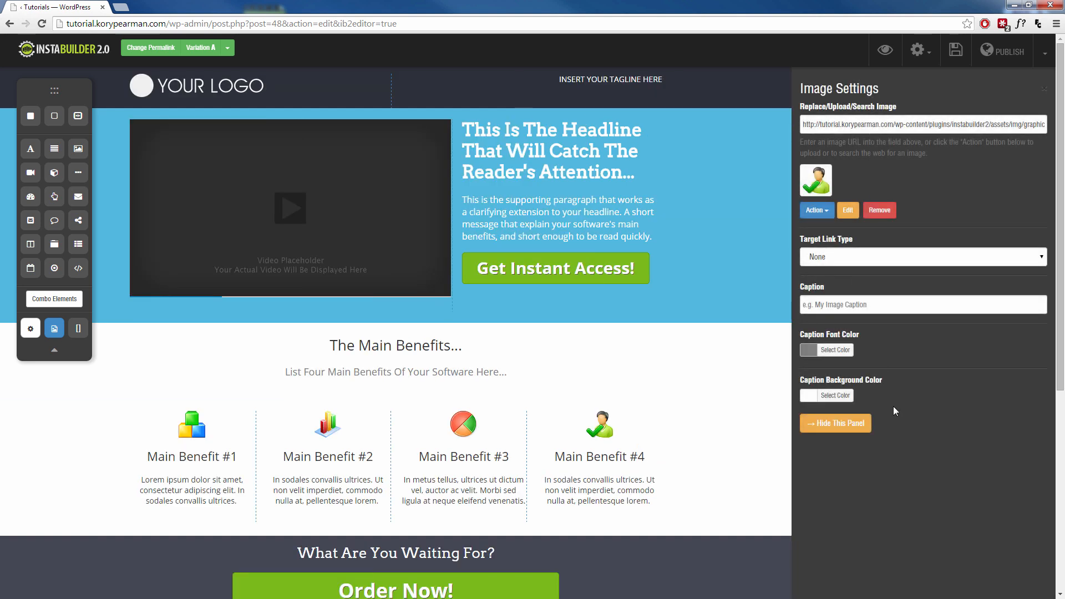
pyautogui.moveTo(912, 373)
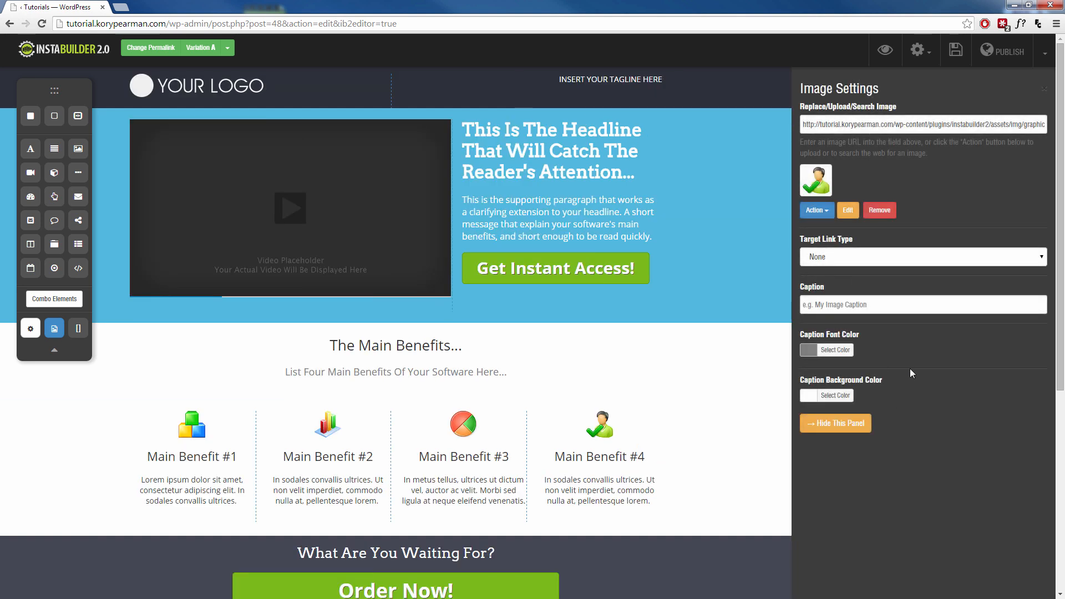
pyautogui.click(834, 423)
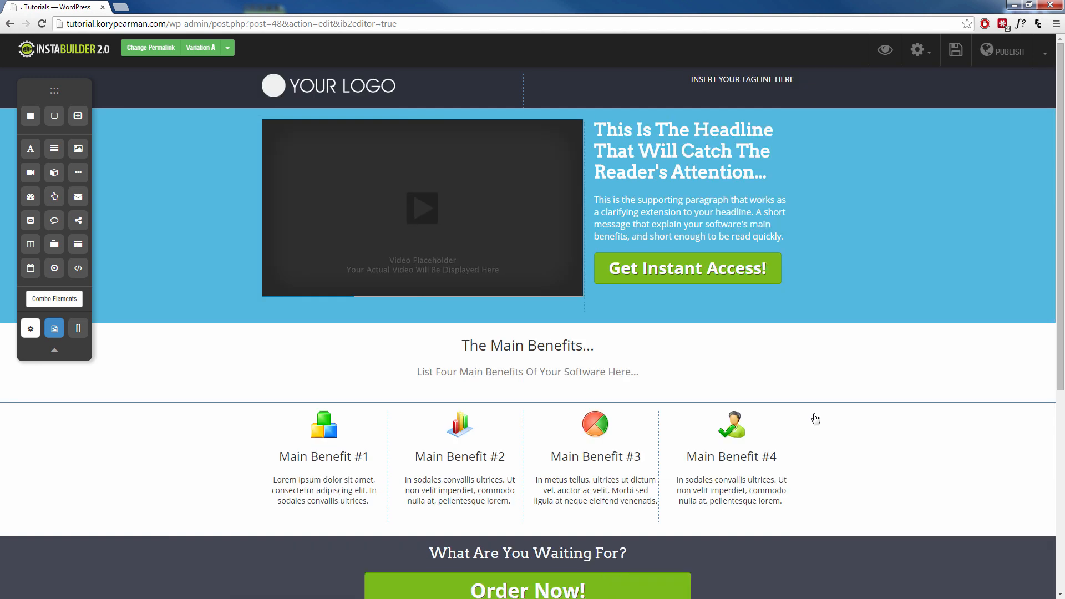
pyautogui.moveTo(53, 148)
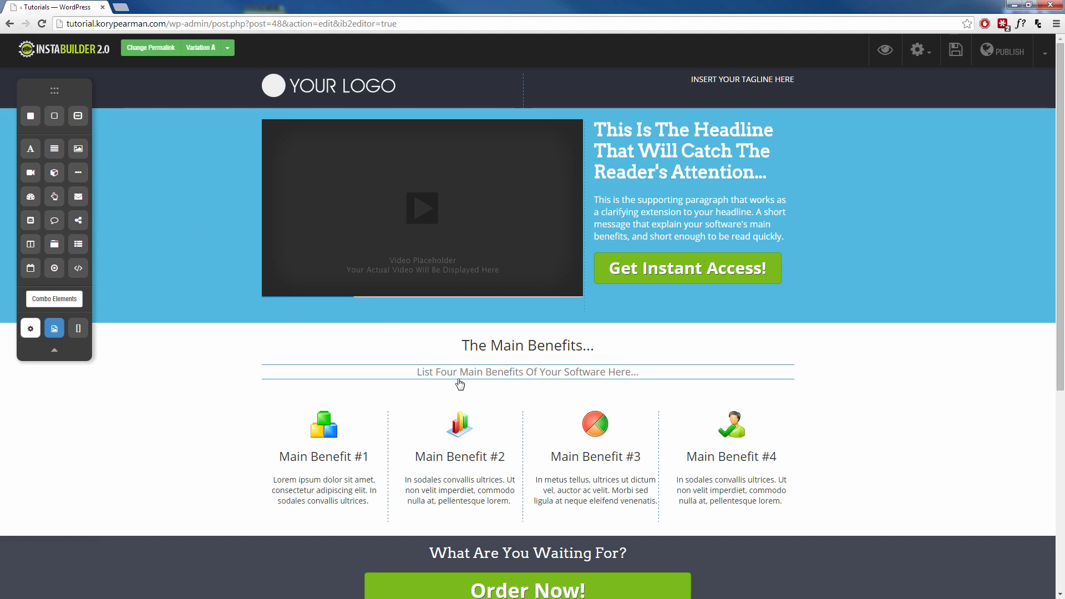
# Step: Scroll the sales page down to the order section, extra benefits and testimonials
pyautogui.scroll(-3)
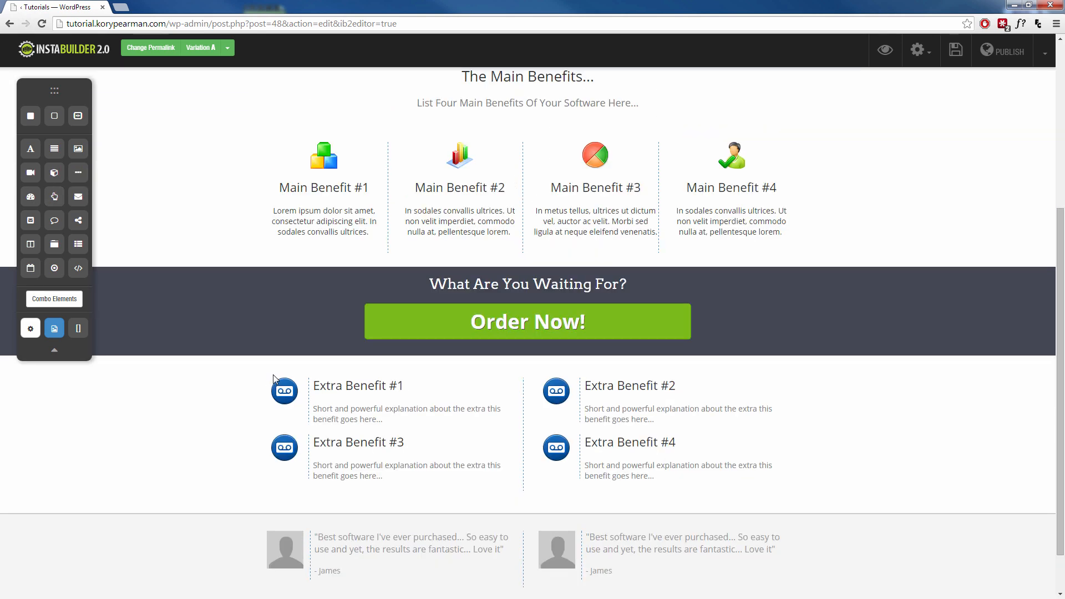
pyautogui.moveTo(542, 347)
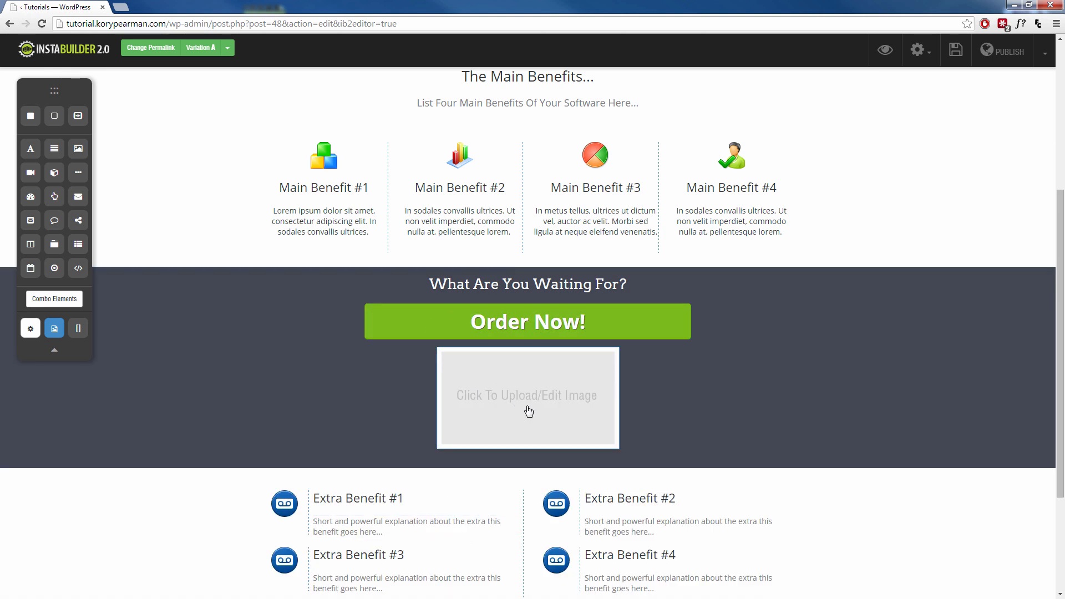
pyautogui.click(528, 398)
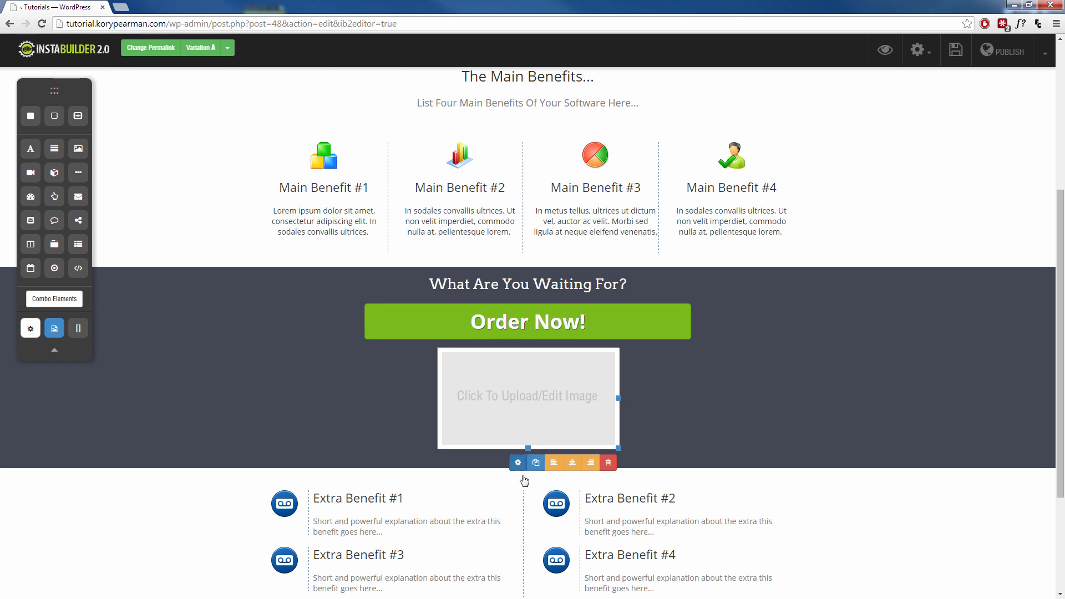
pyautogui.click(519, 462)
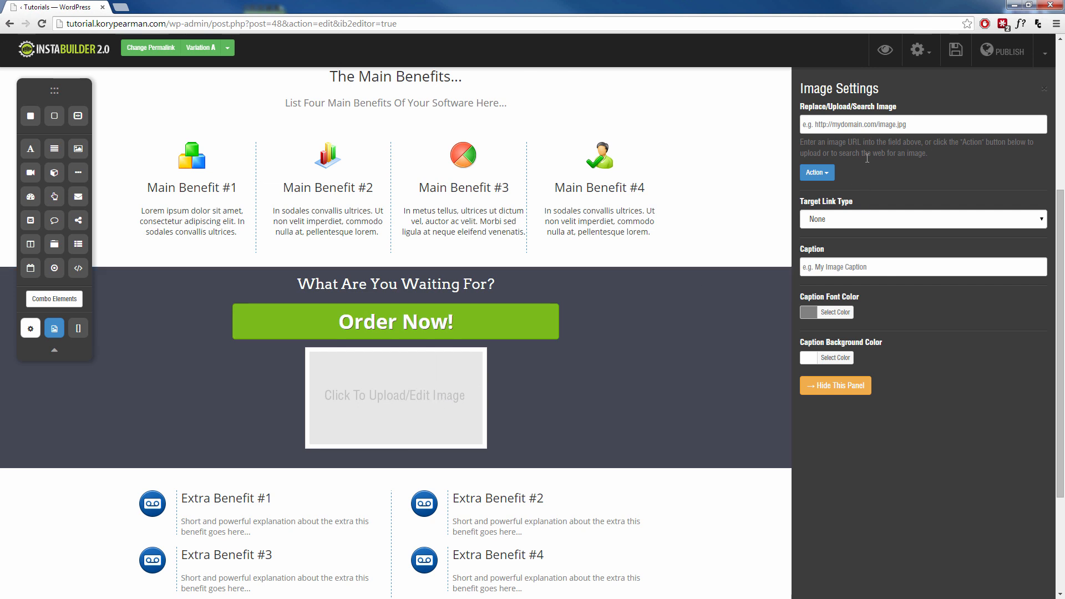
pyautogui.click(816, 174)
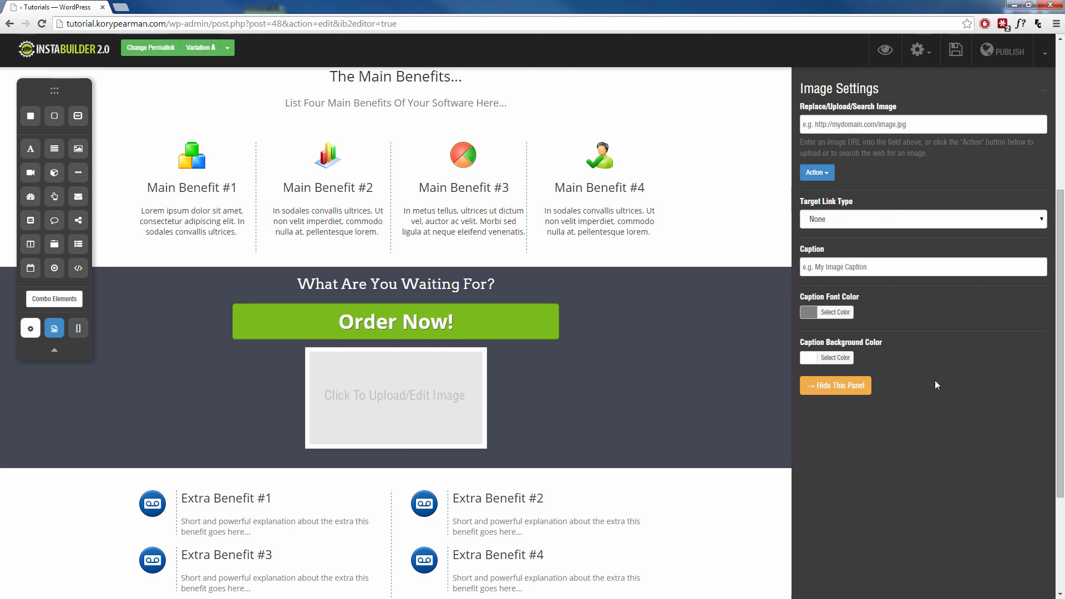
pyautogui.click(835, 385)
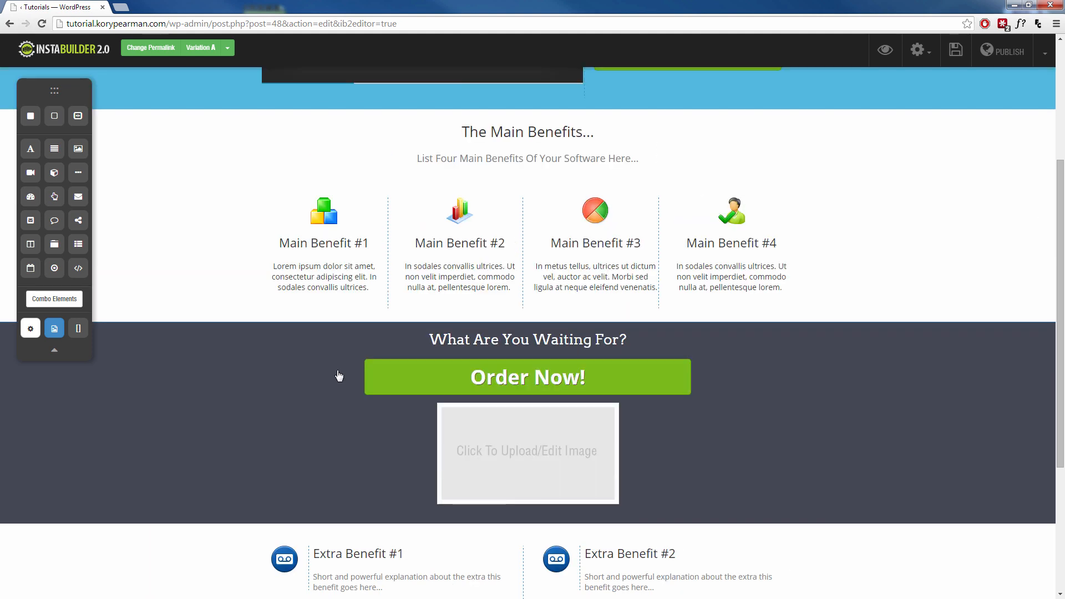
# Step: Return to the top and show Variation A's Split Test Settings at 100% traffic
pyautogui.scroll(3)
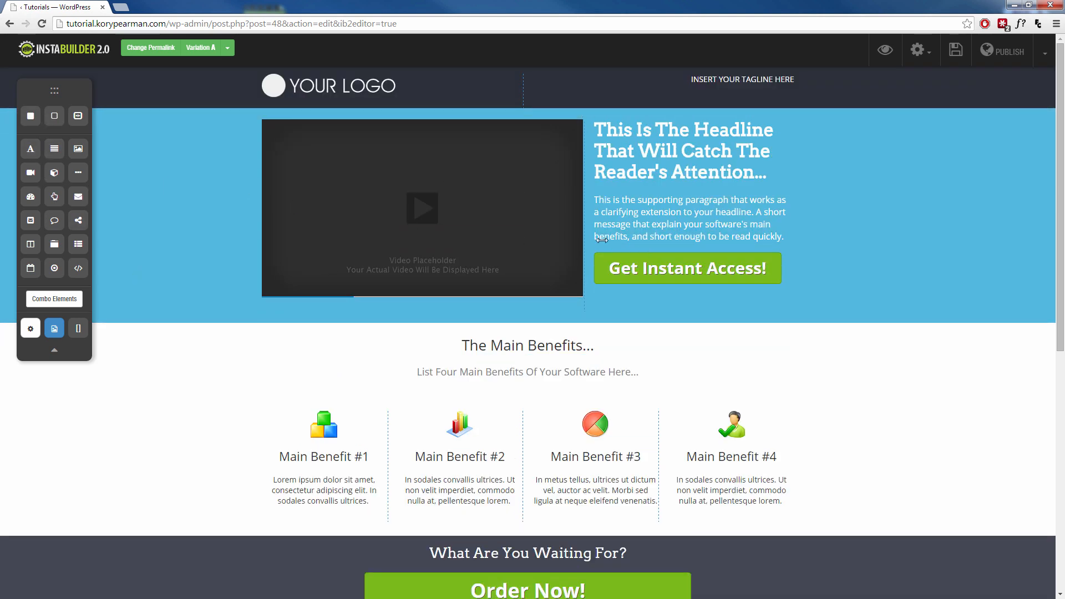
pyautogui.moveTo(677, 392)
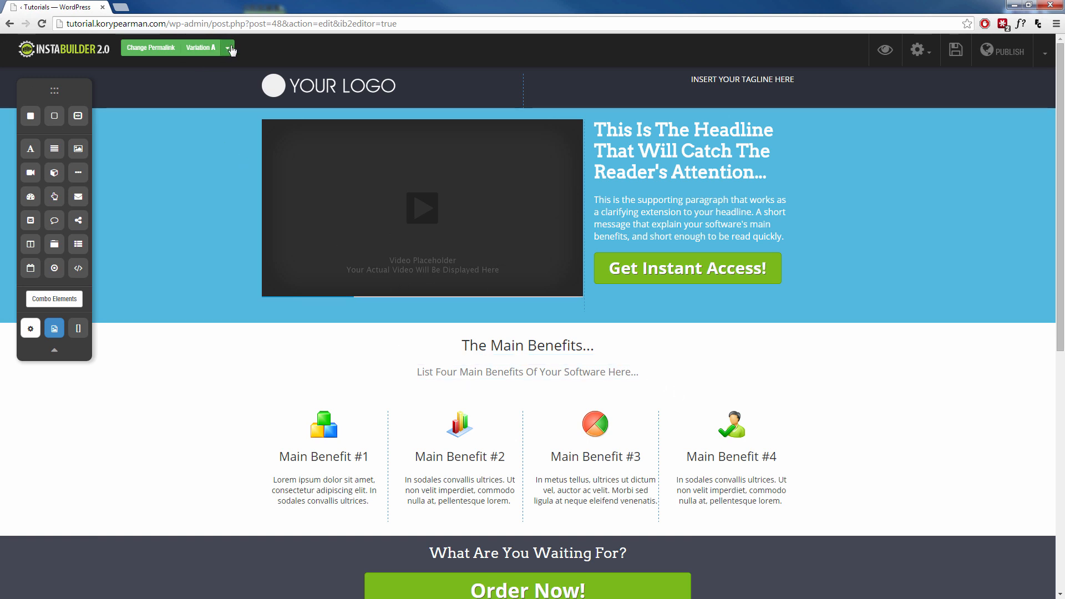
pyautogui.click(226, 48)
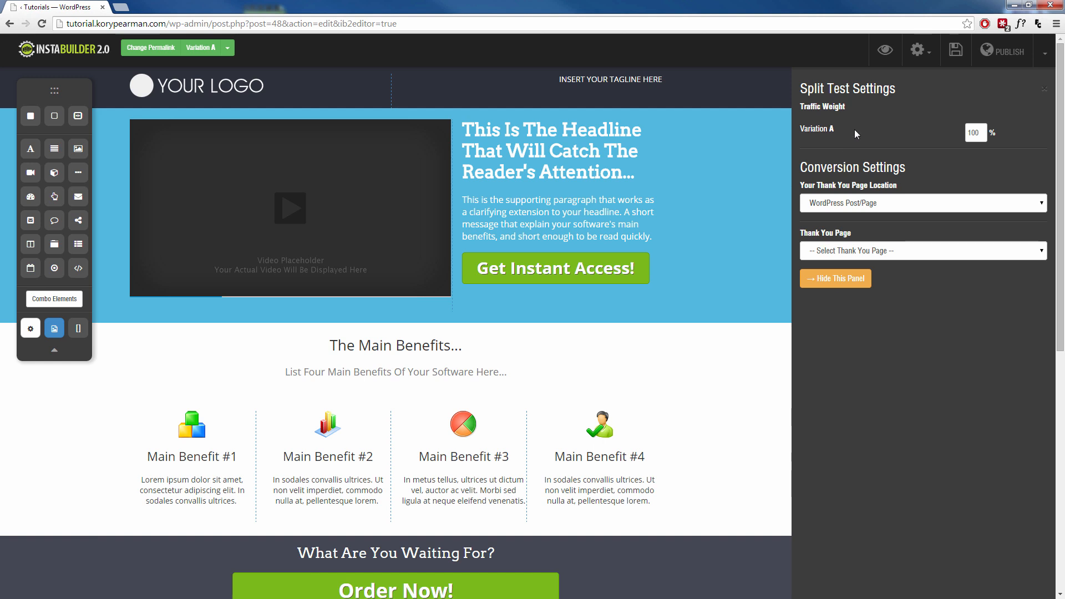
pyautogui.moveTo(821, 267)
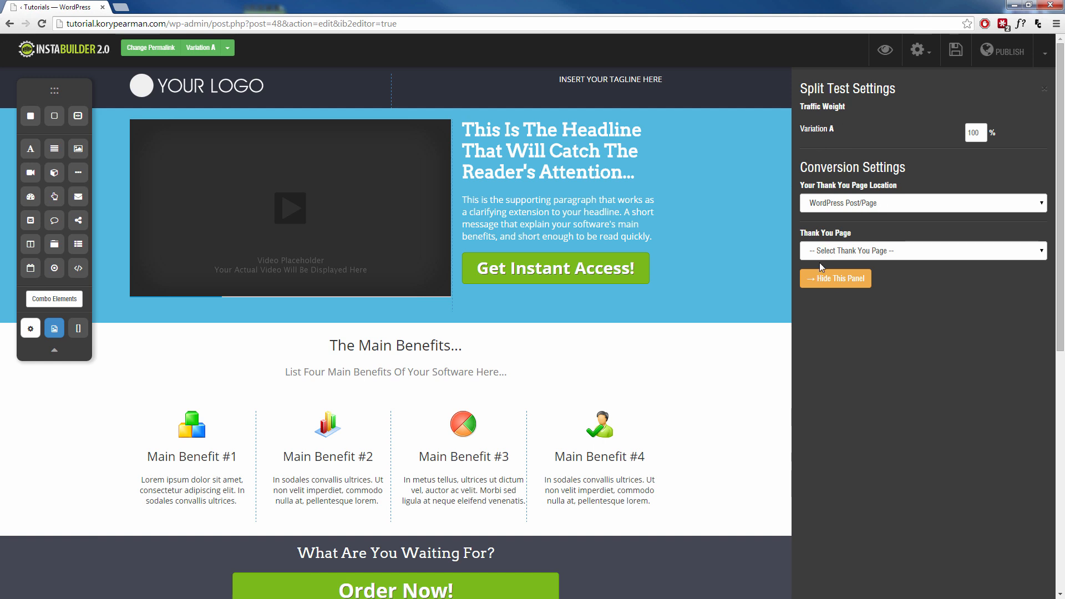
# Step: Hide the split test panel, review Page Settings (SEO, width, typography, background) from the gear menu, then hide it
pyautogui.click(918, 50)
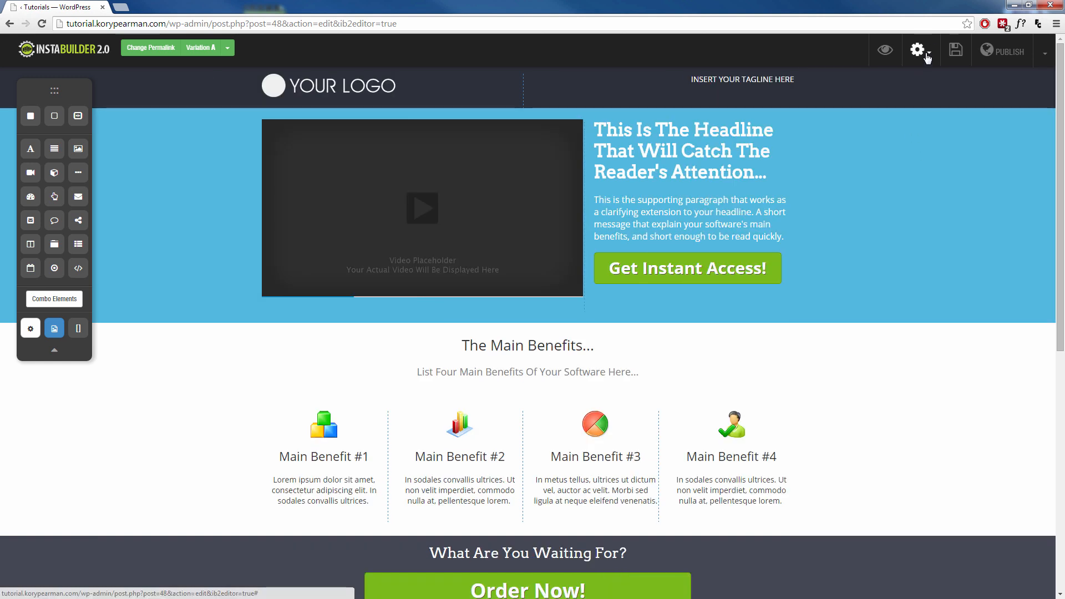
pyautogui.click(917, 50)
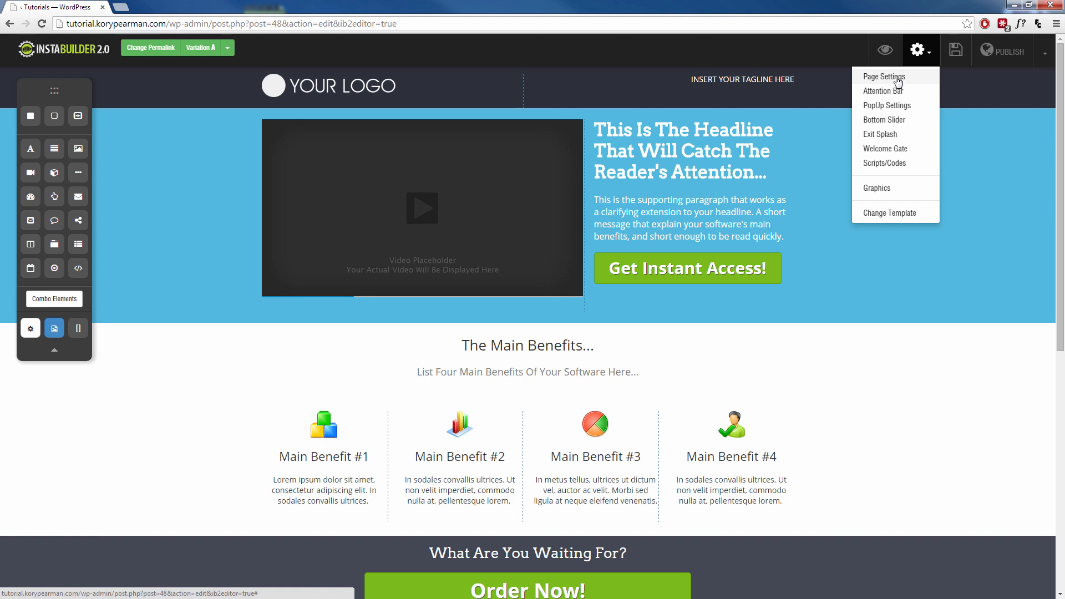
pyautogui.moveTo(883, 91)
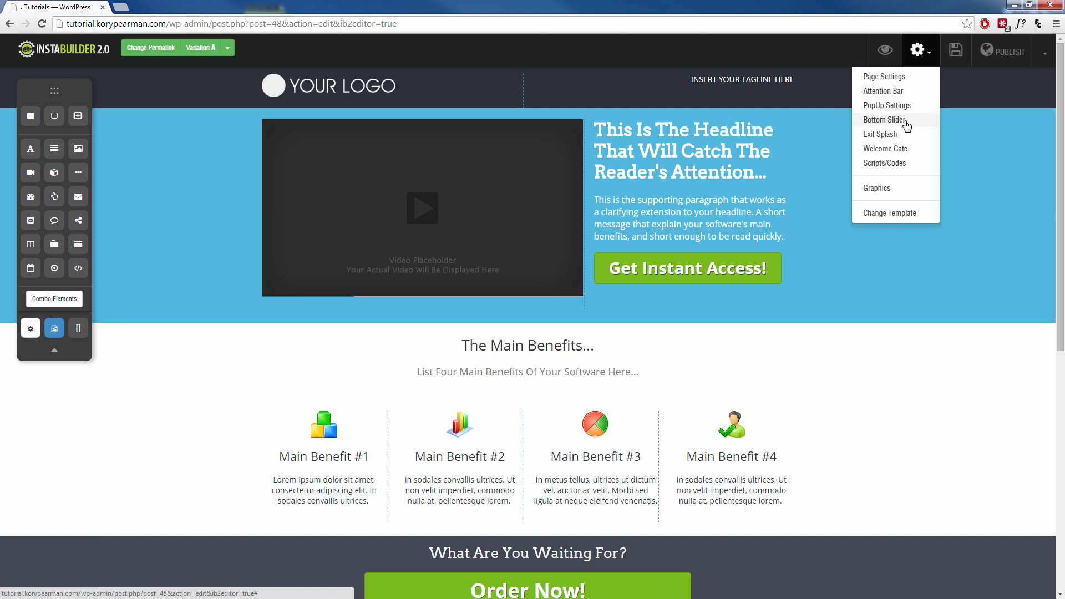
pyautogui.moveTo(896, 134)
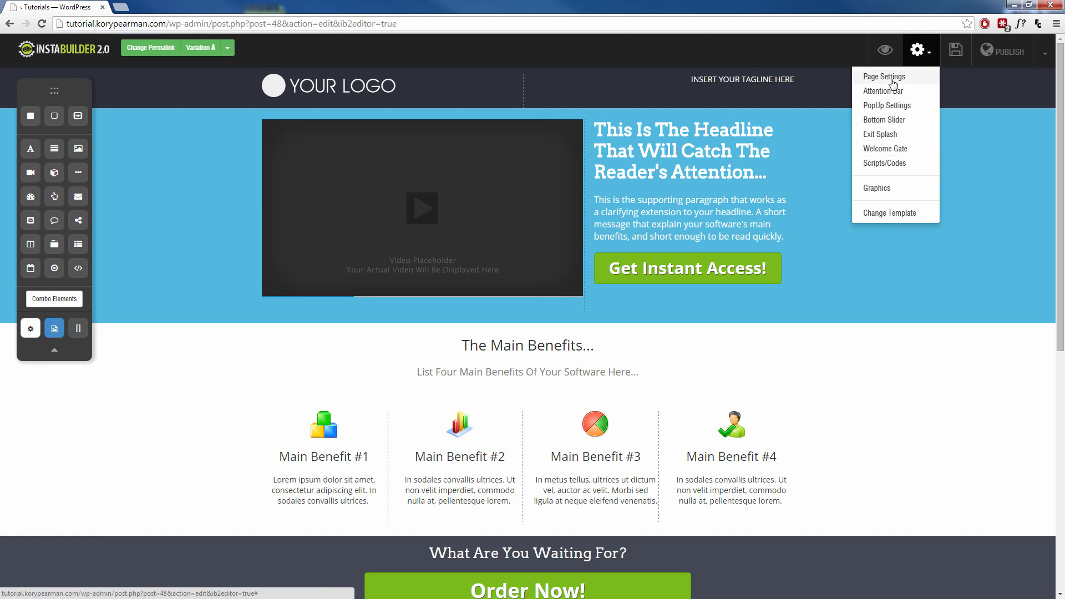
pyautogui.click(883, 76)
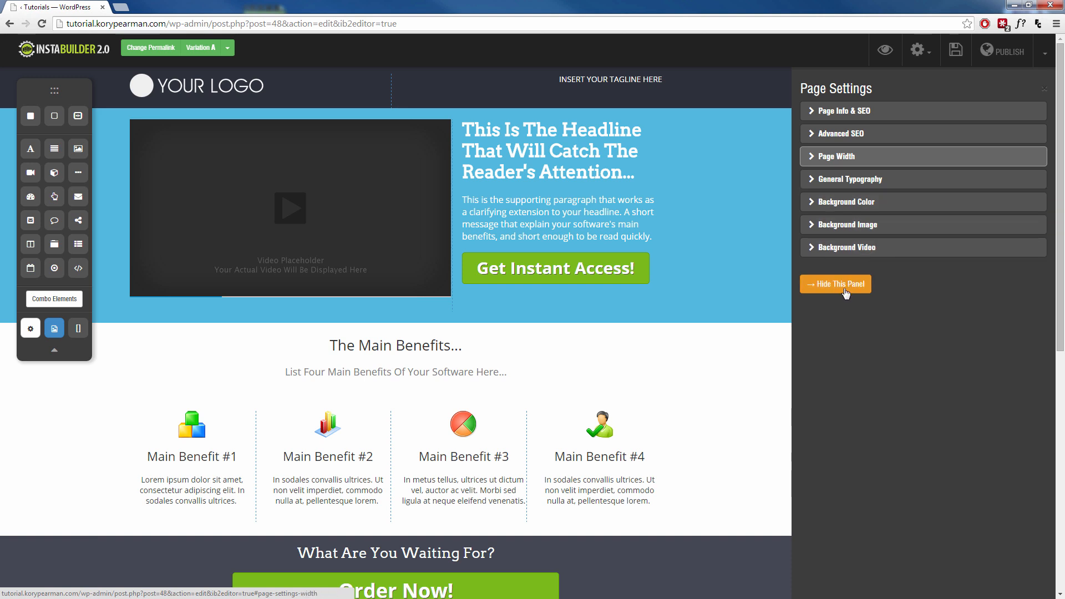
pyautogui.click(835, 284)
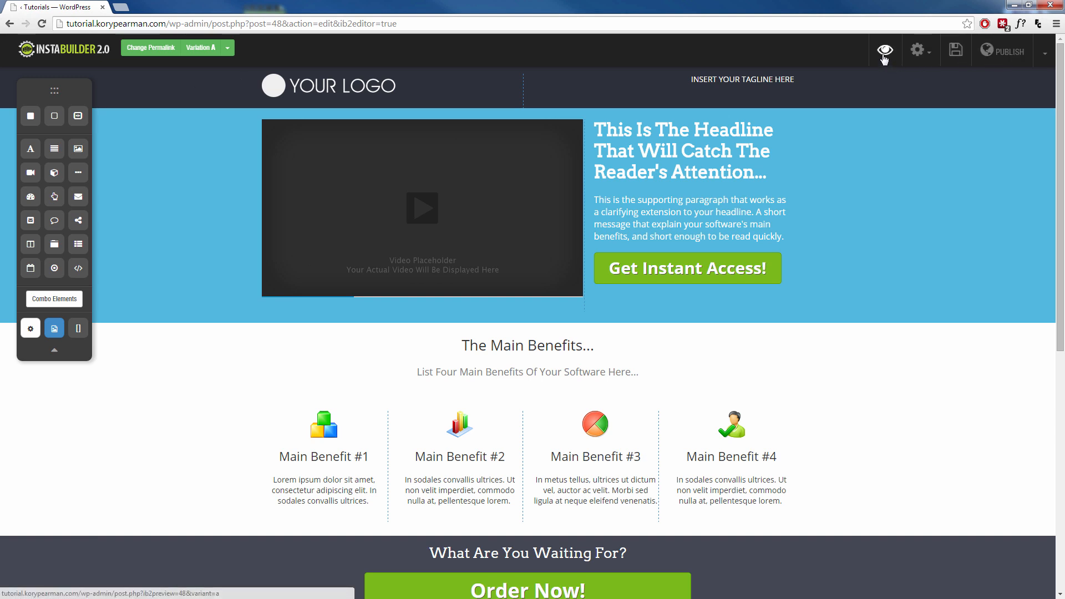
pyautogui.moveTo(883, 68)
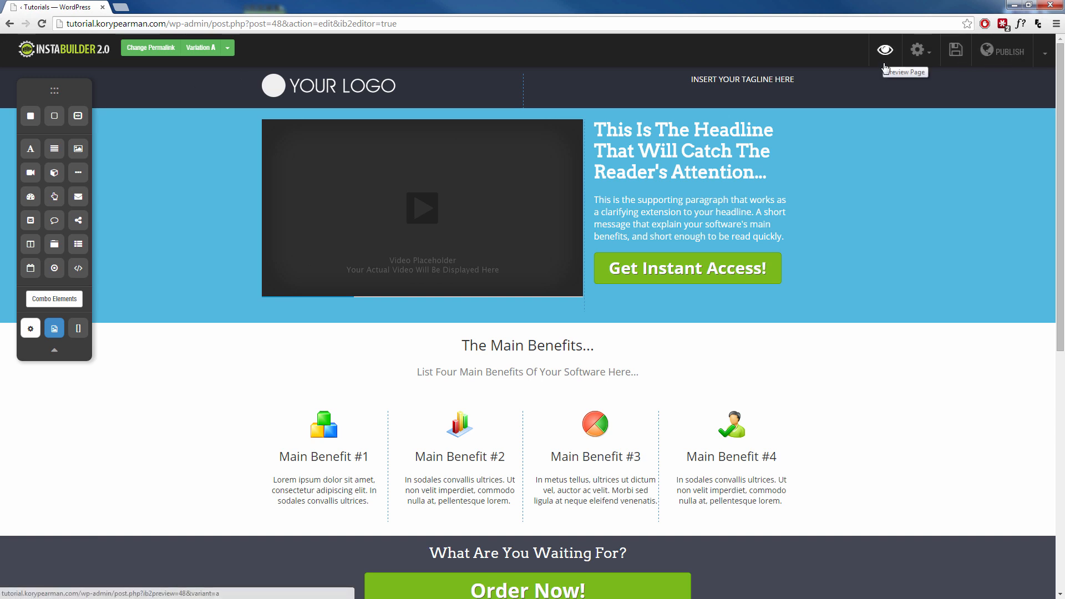
pyautogui.moveTo(892, 324)
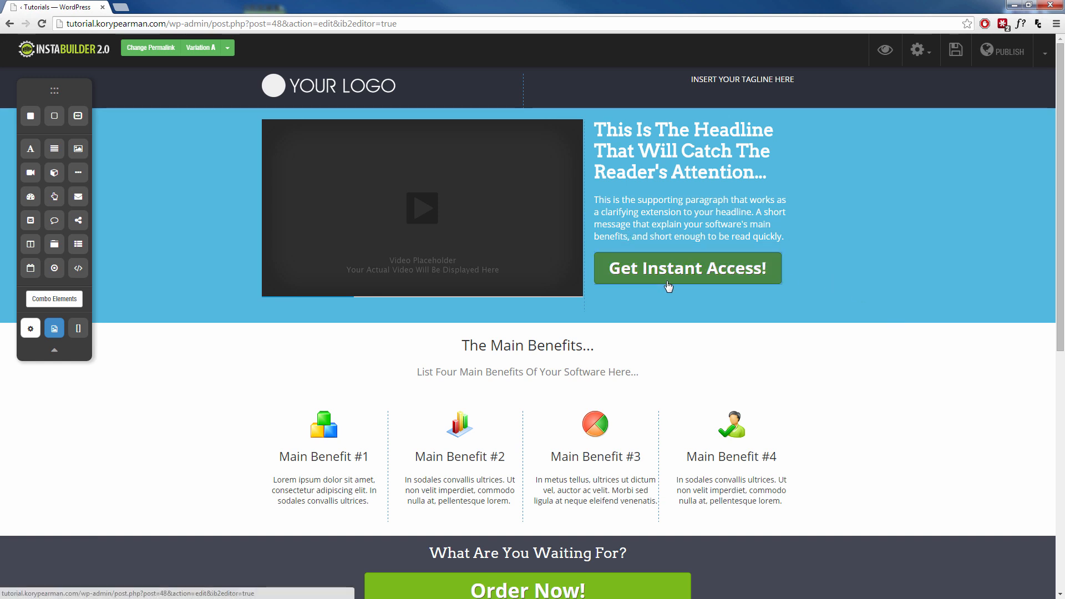
# Step: Bring up the colour picker for the Get Instant Access! button's Normal State Button Color
pyautogui.click(686, 267)
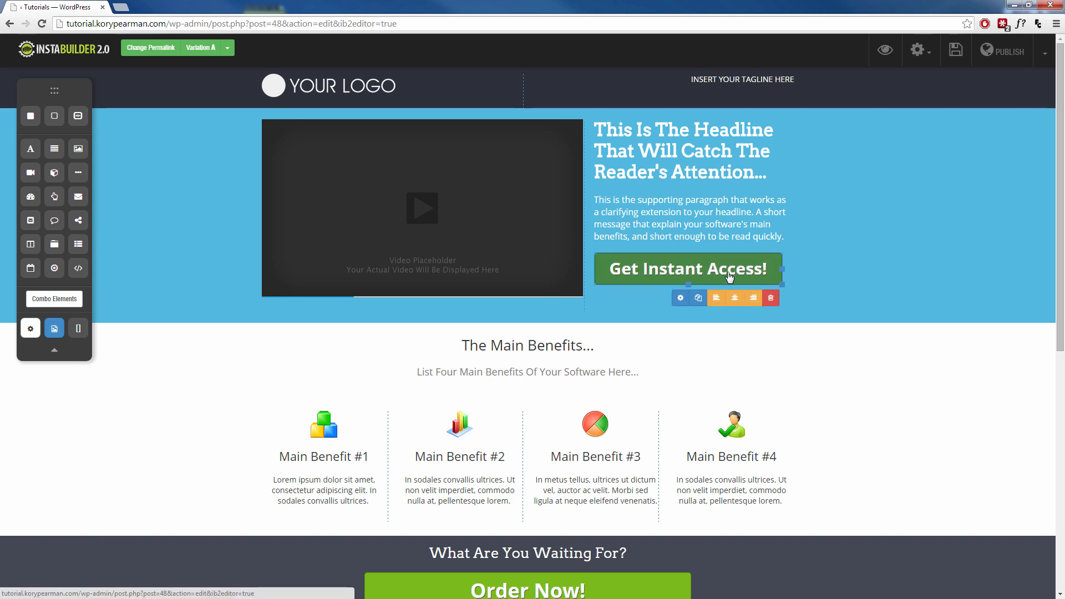
pyautogui.click(680, 298)
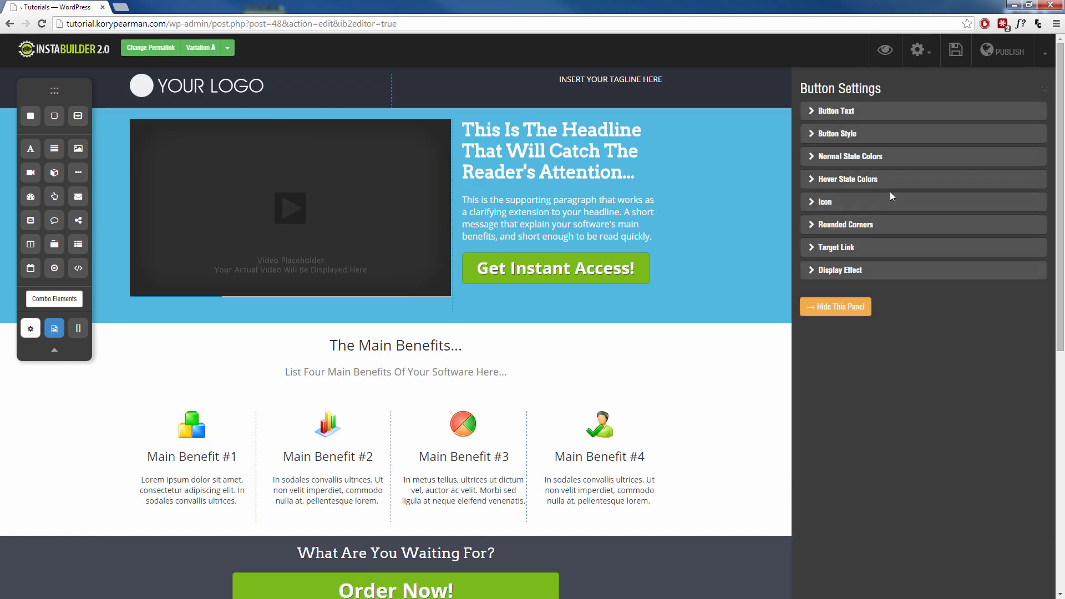
pyautogui.click(850, 156)
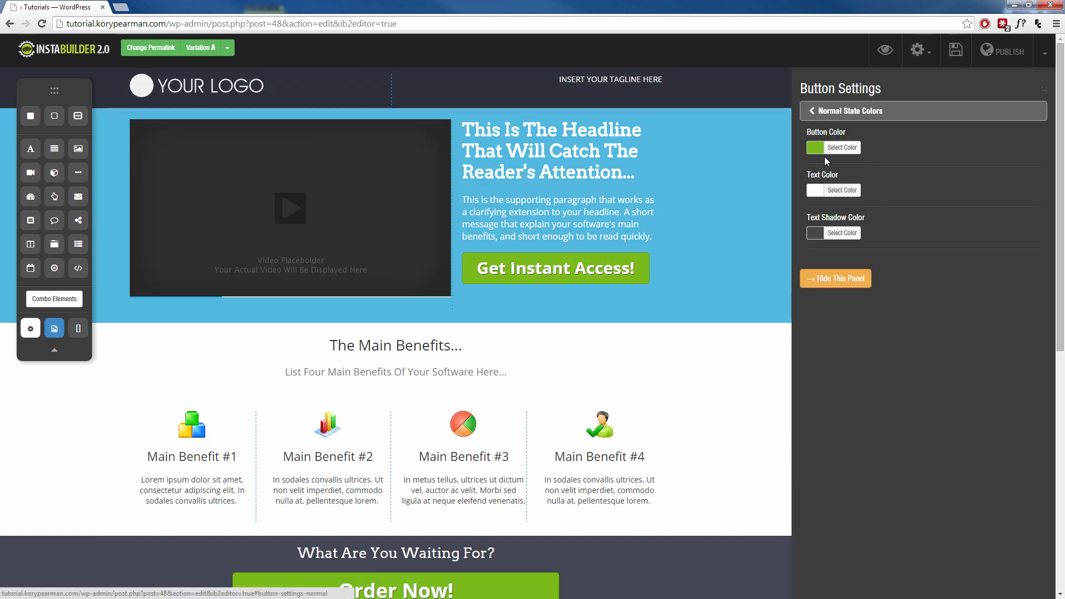
pyautogui.click(840, 147)
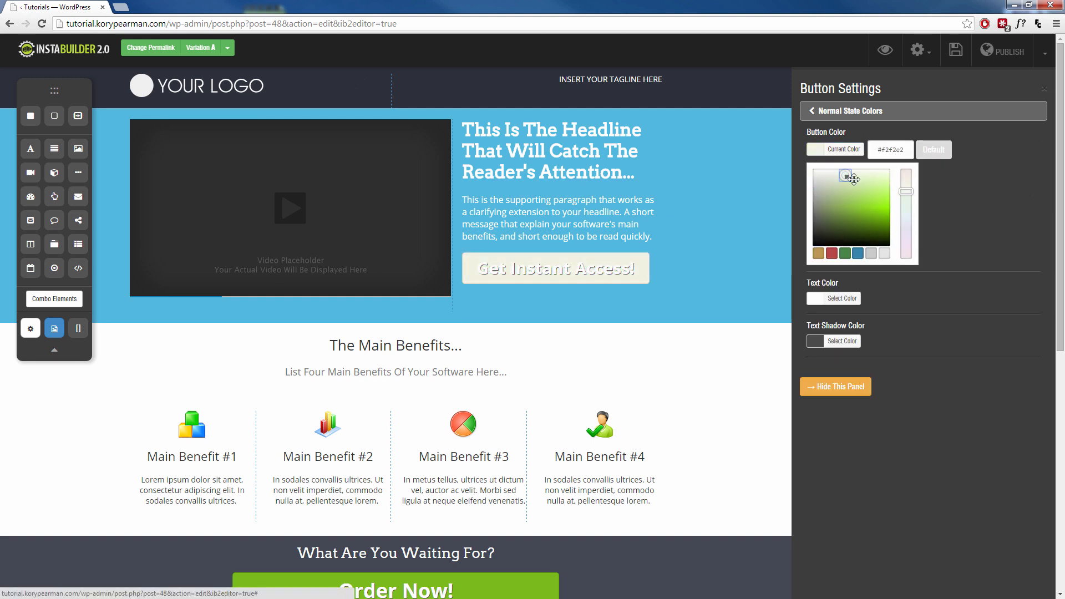